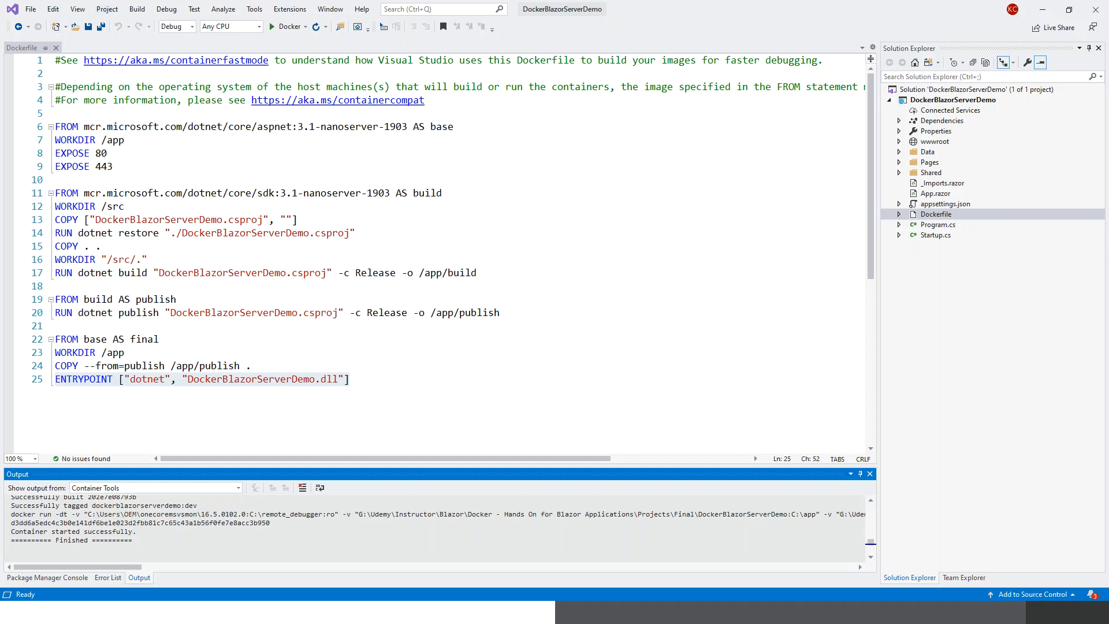
# Step: Launch a Developer Command Prompt at the DockerBlazorServerDemo project folder from the Tools menu
pyautogui.click(254, 9)
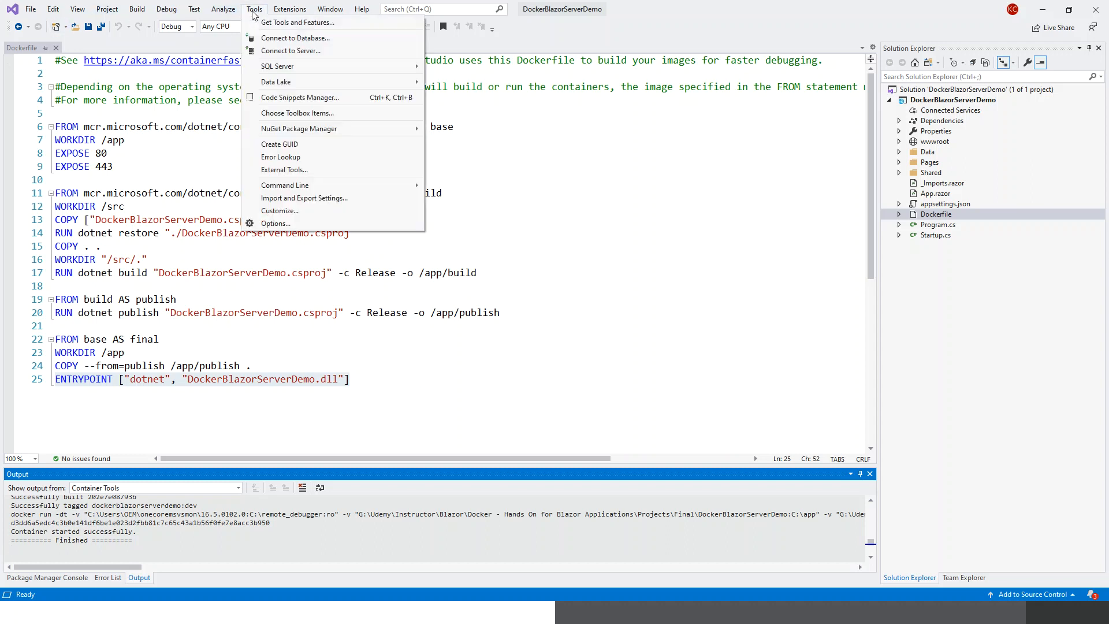
pyautogui.moveTo(284, 185)
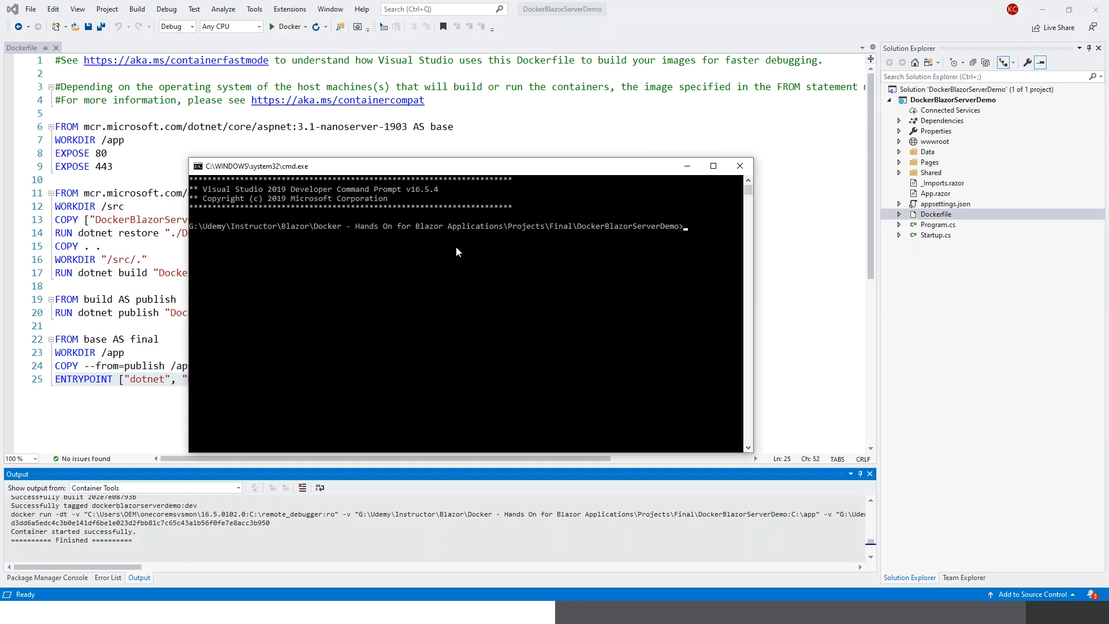
pyautogui.moveTo(673, 199)
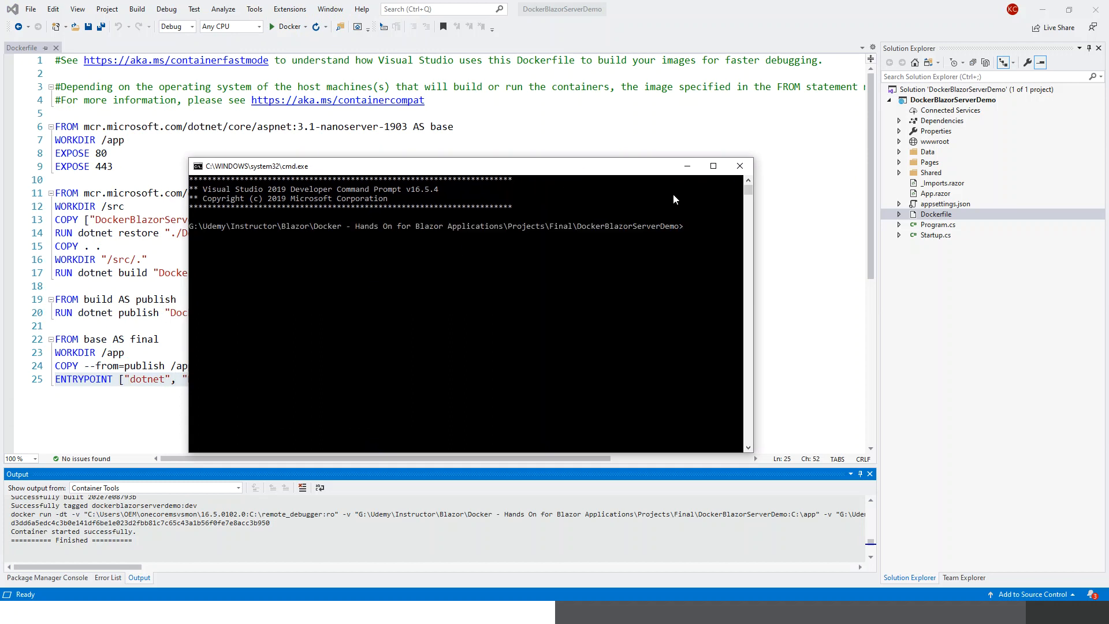
# Step: Maximize the prompt and enter docker build -t docker-blazor-server-demo . ready to run
pyautogui.click(713, 166)
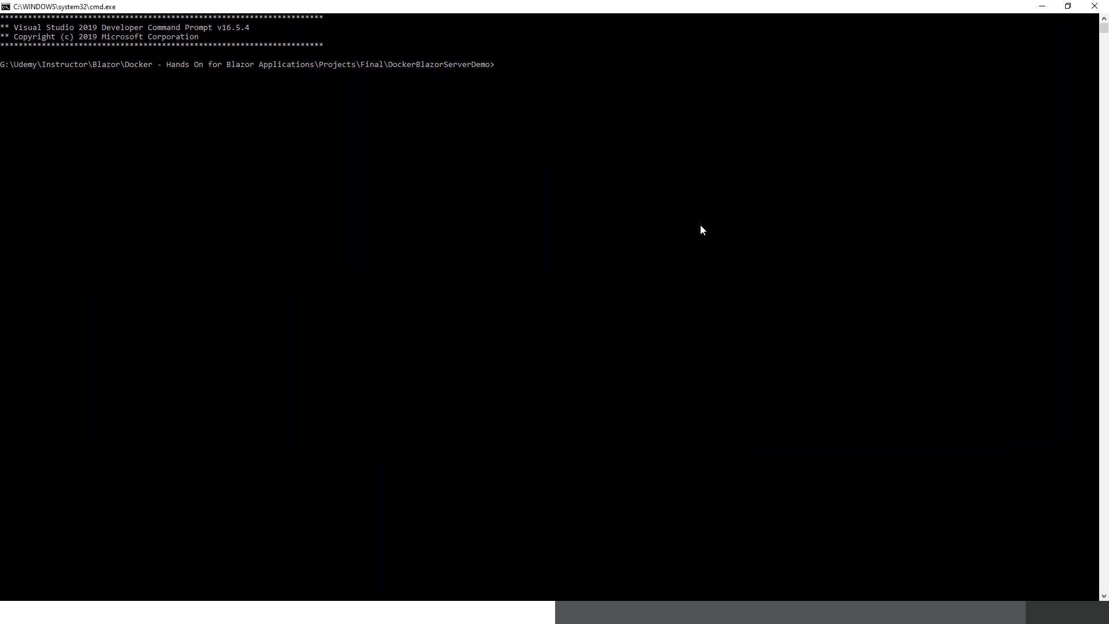
pyautogui.write('d')
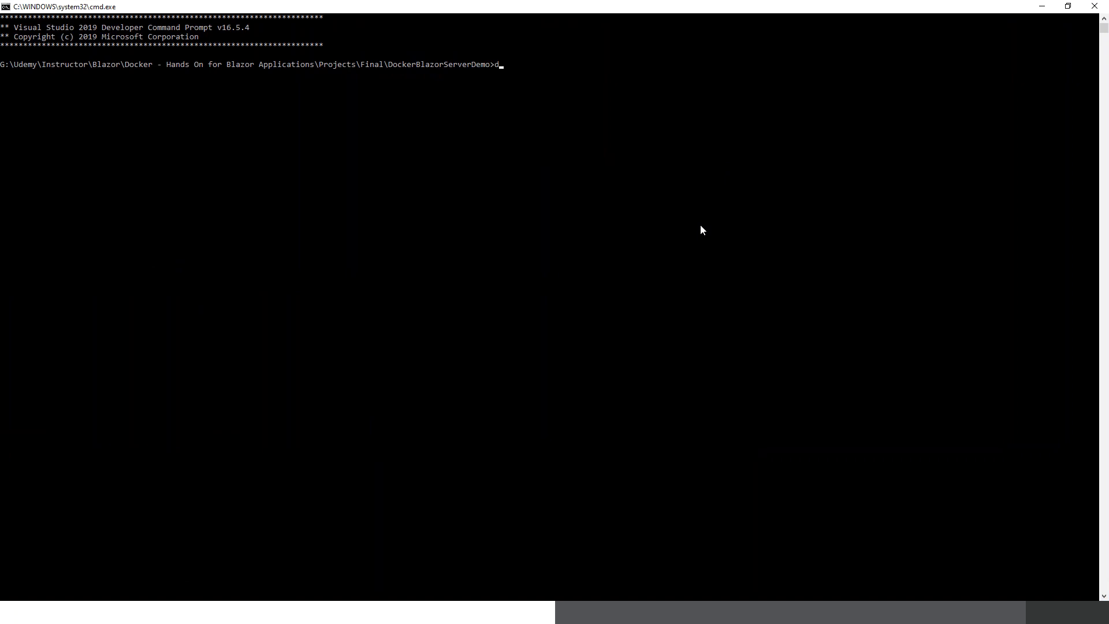
pyautogui.write('oc')
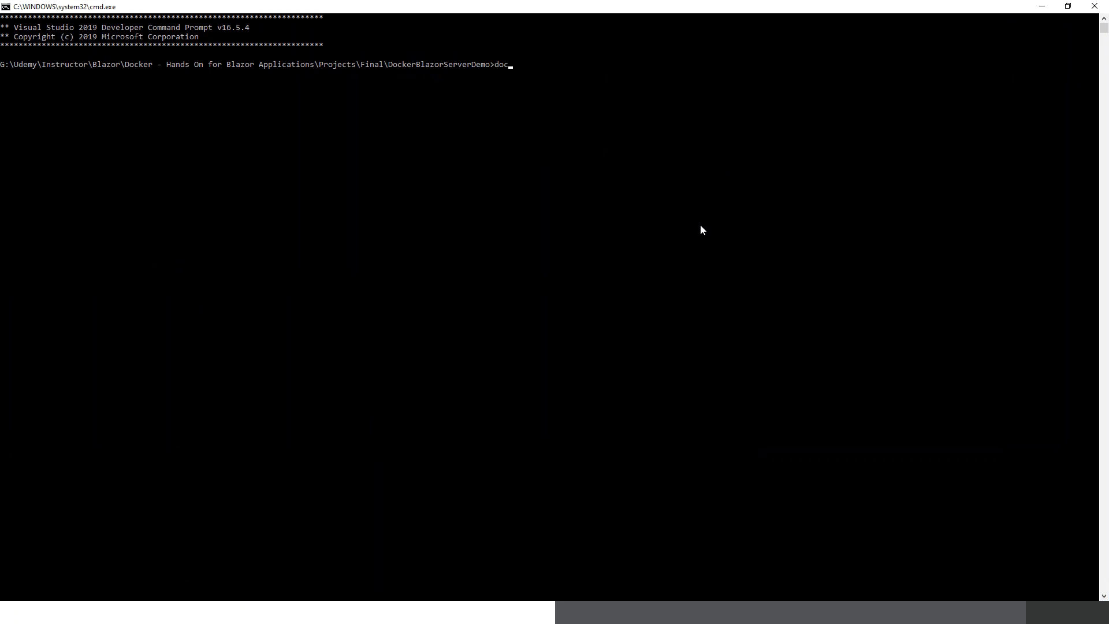
pyautogui.write('ker')
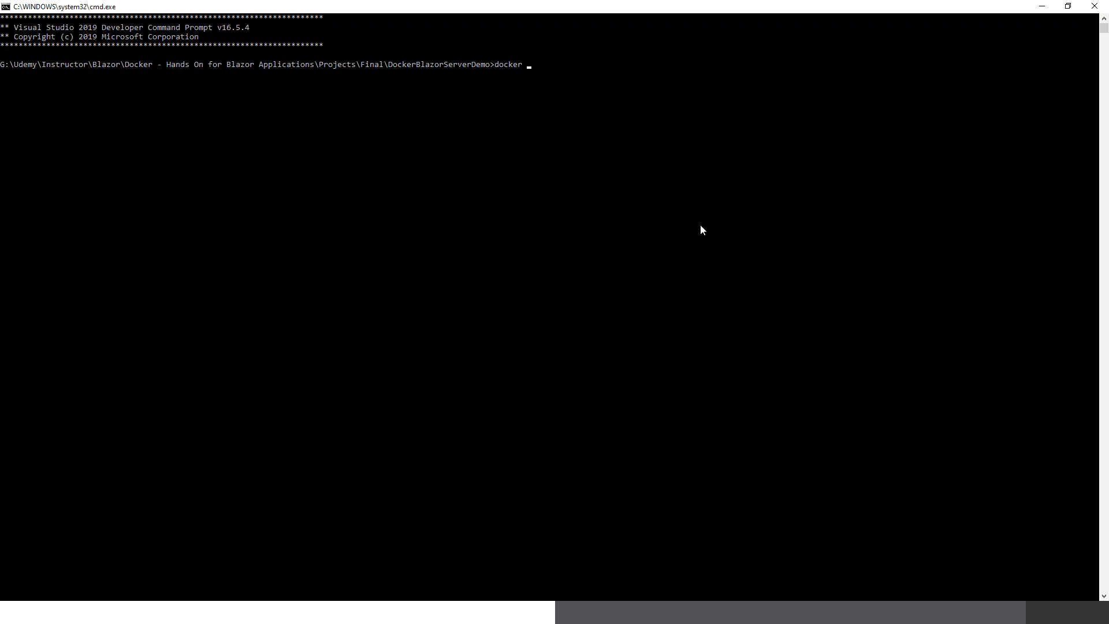
pyautogui.write('build')
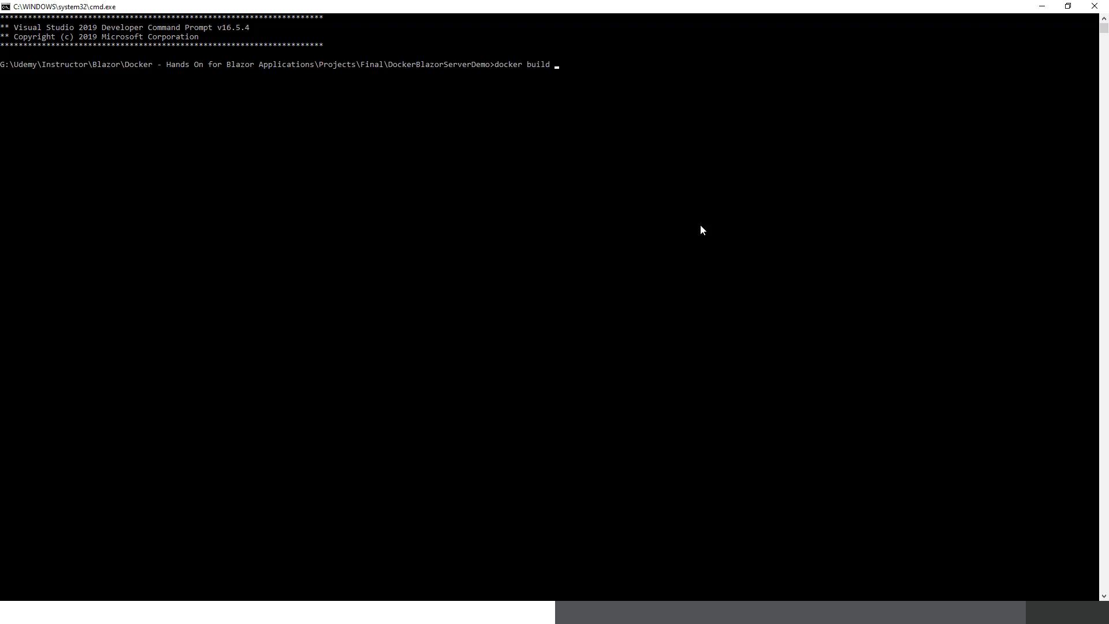
pyautogui.write('-t')
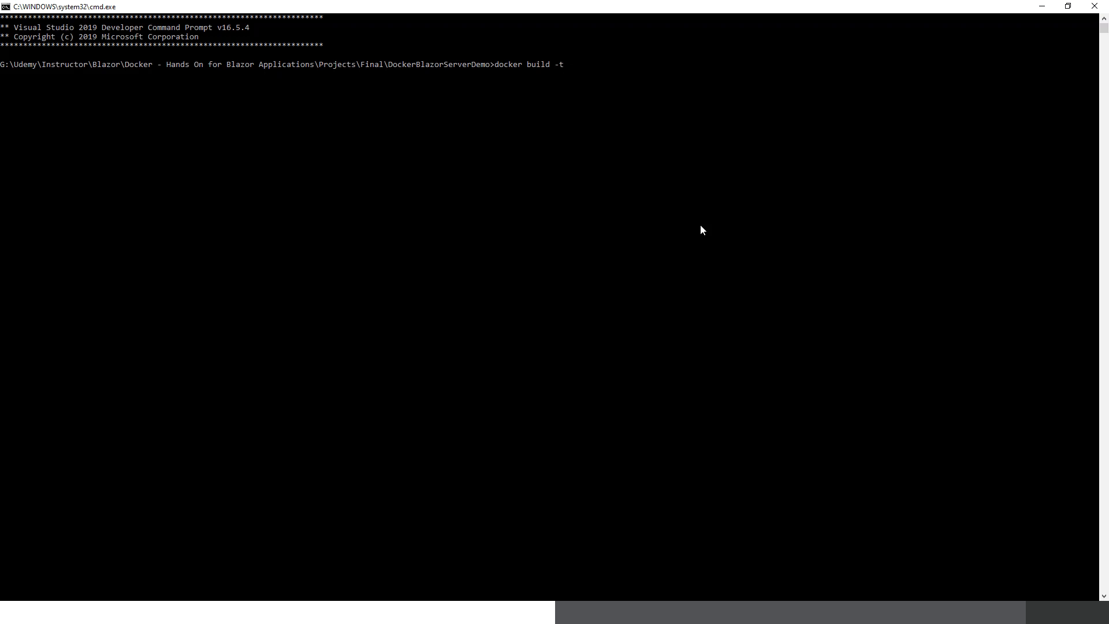
pyautogui.write('doc')
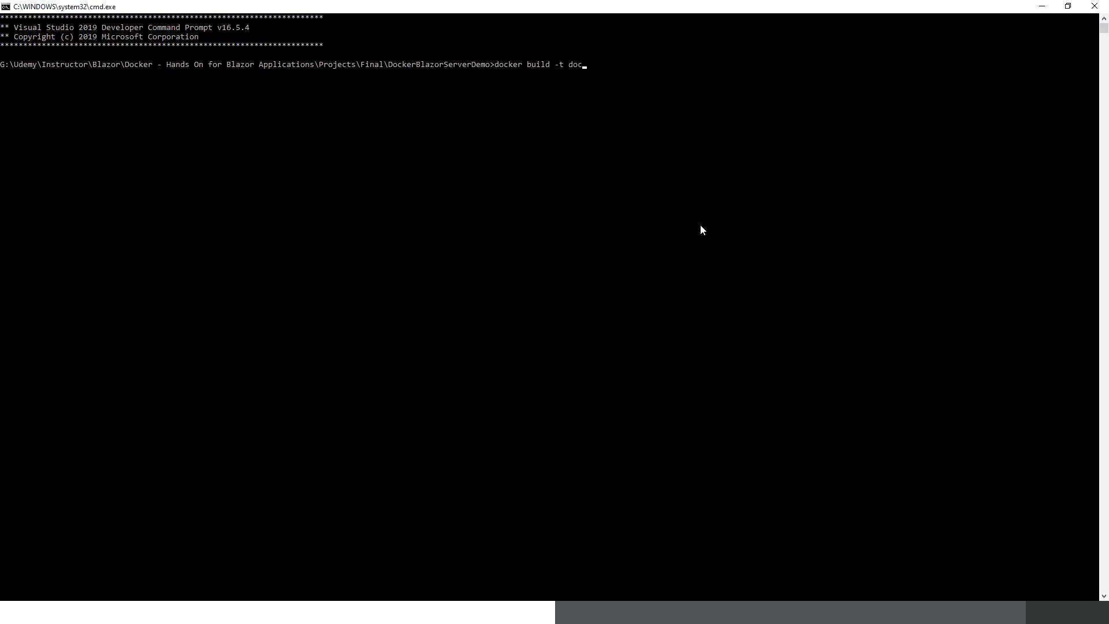
pyautogui.write('ker')
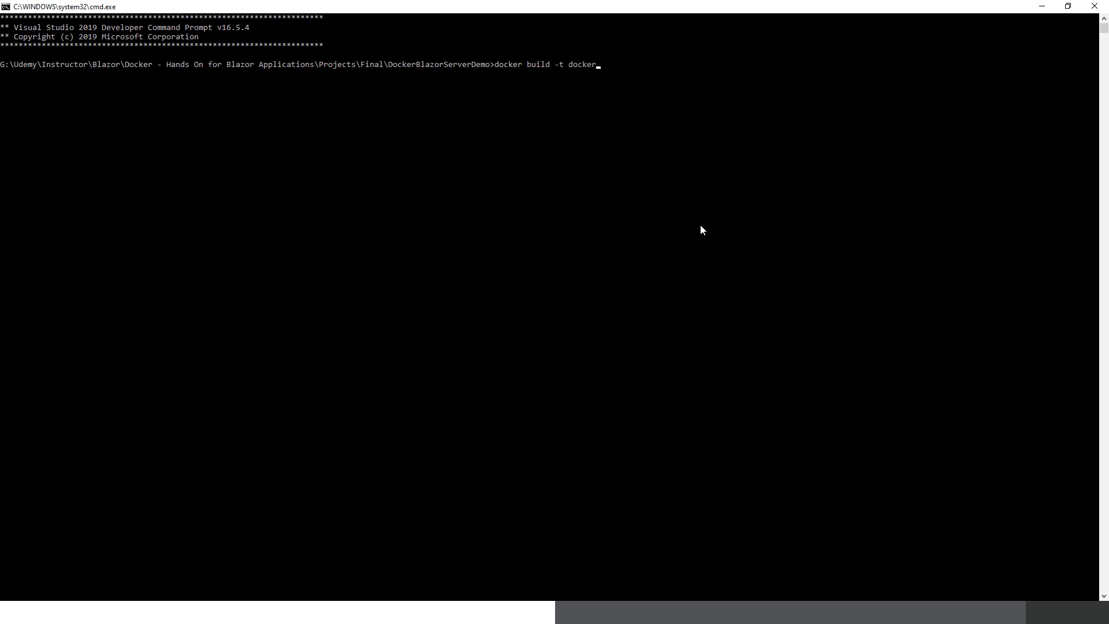
pyautogui.write('-')
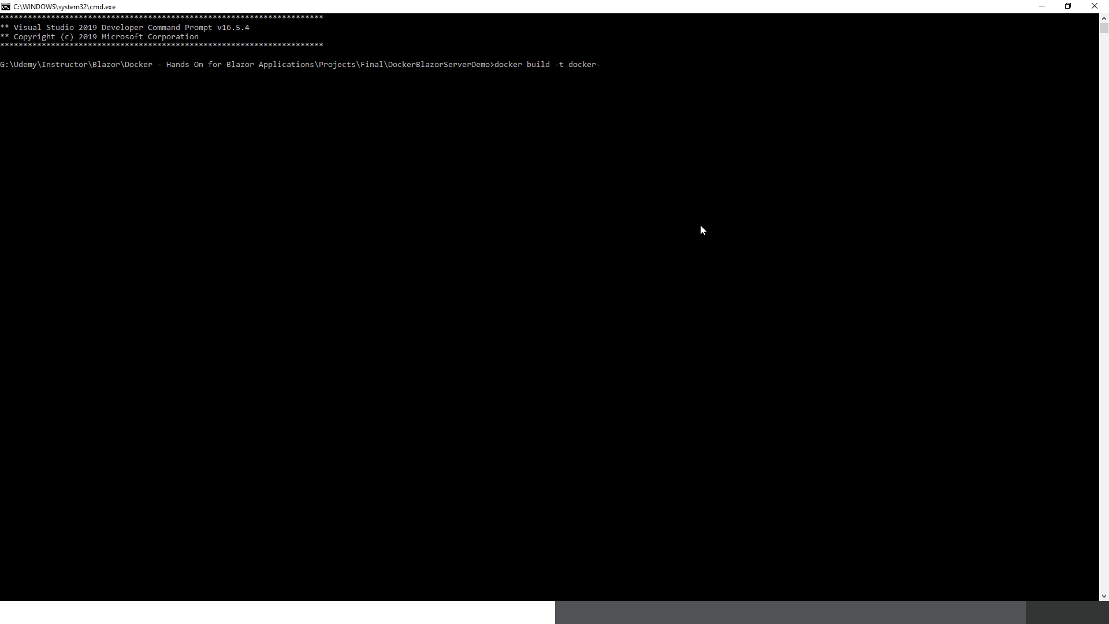
pyautogui.write('blazo')
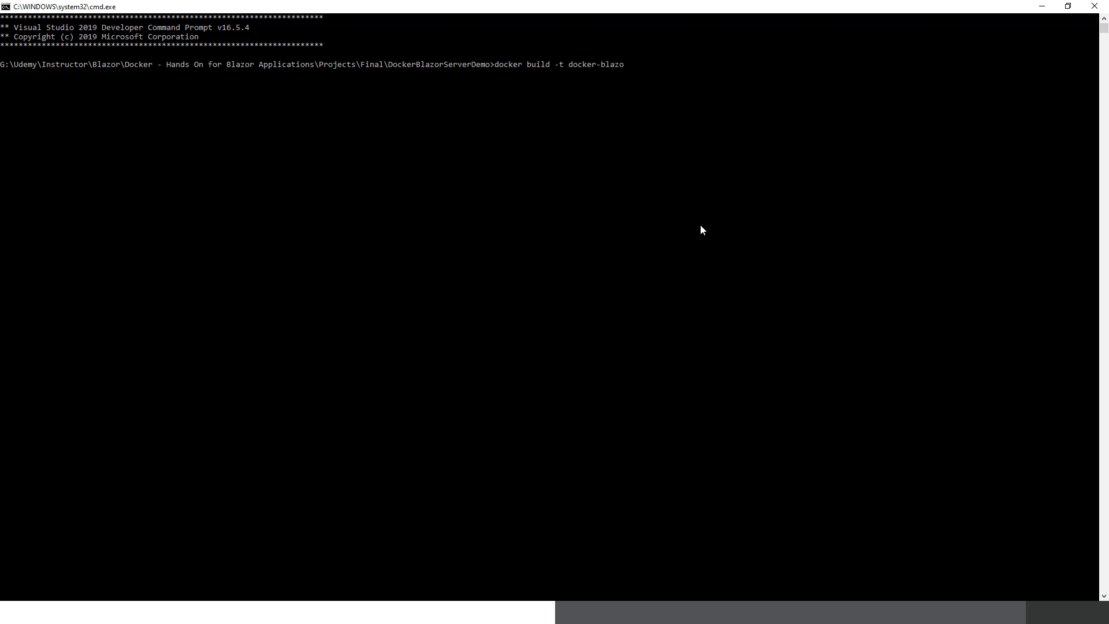
pyautogui.write('r-')
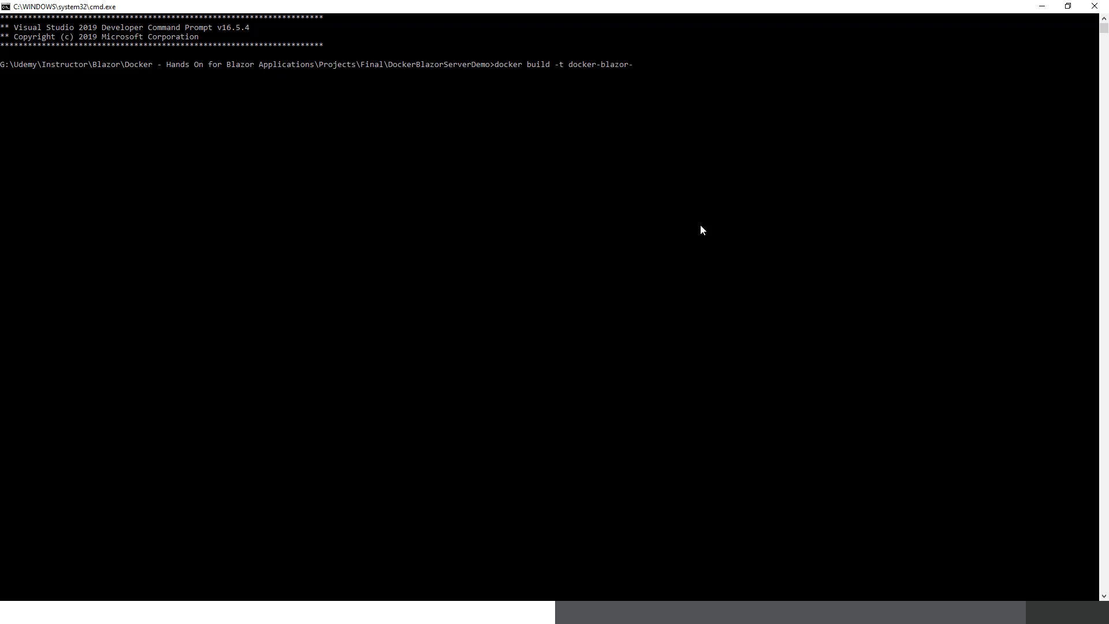
pyautogui.write('serve')
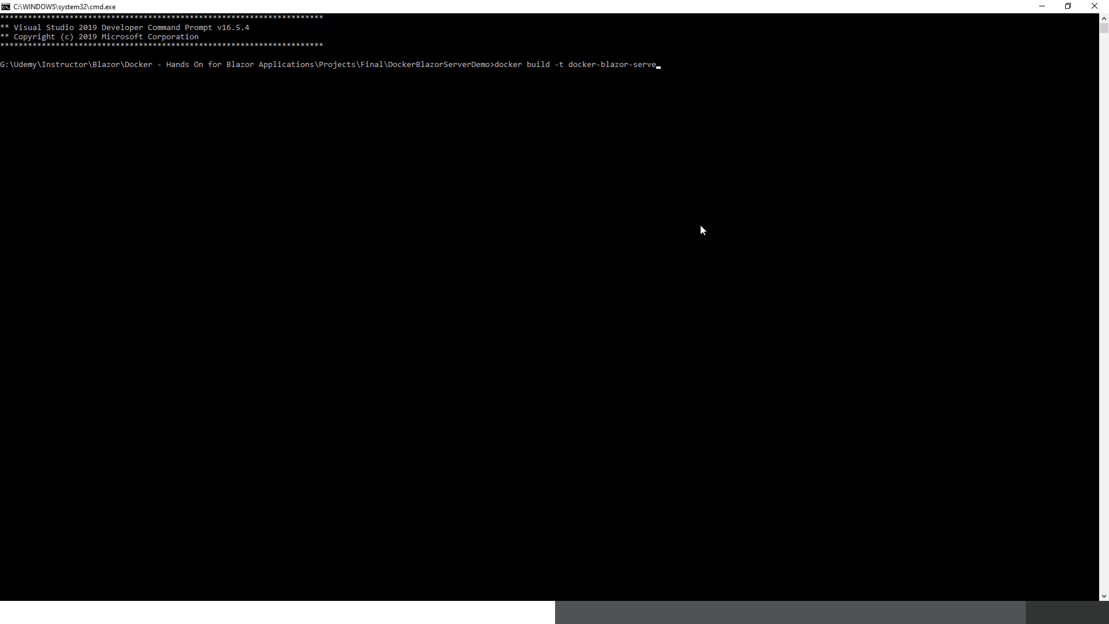
pyautogui.write('r-dem')
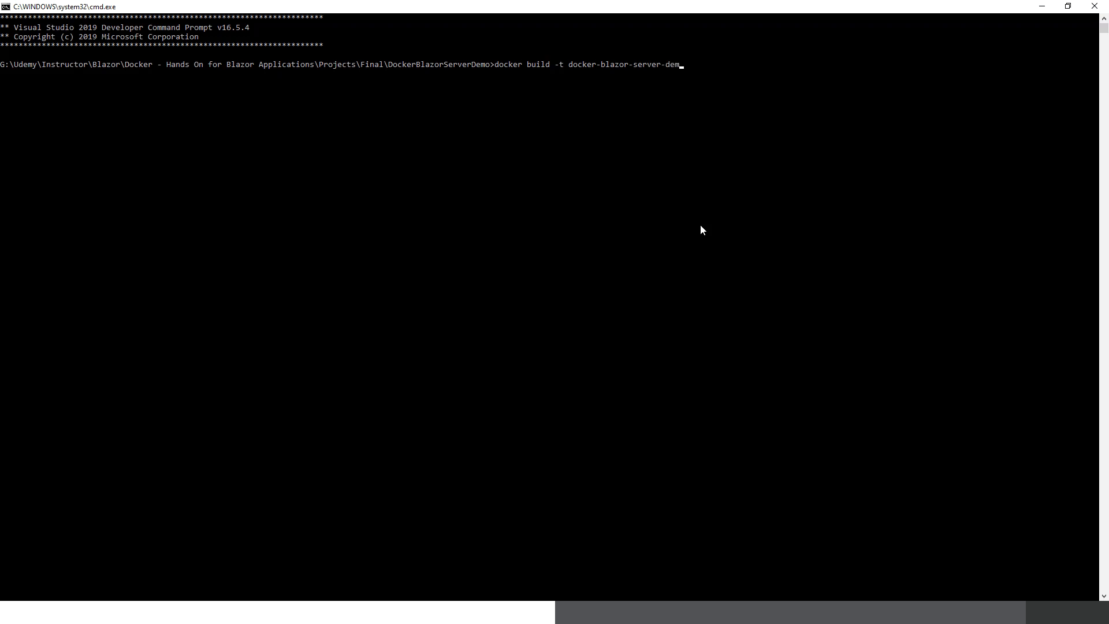
pyautogui.write('o .')
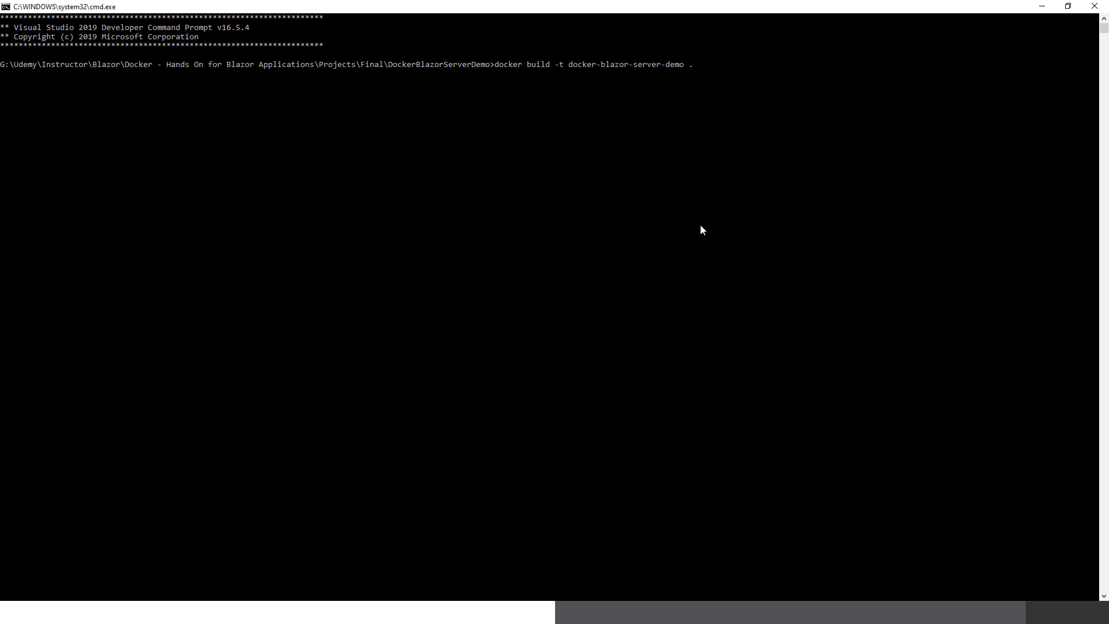
# Step: Run the docker build so base images are pulled and the project compiles in Release
pyautogui.press('Return')
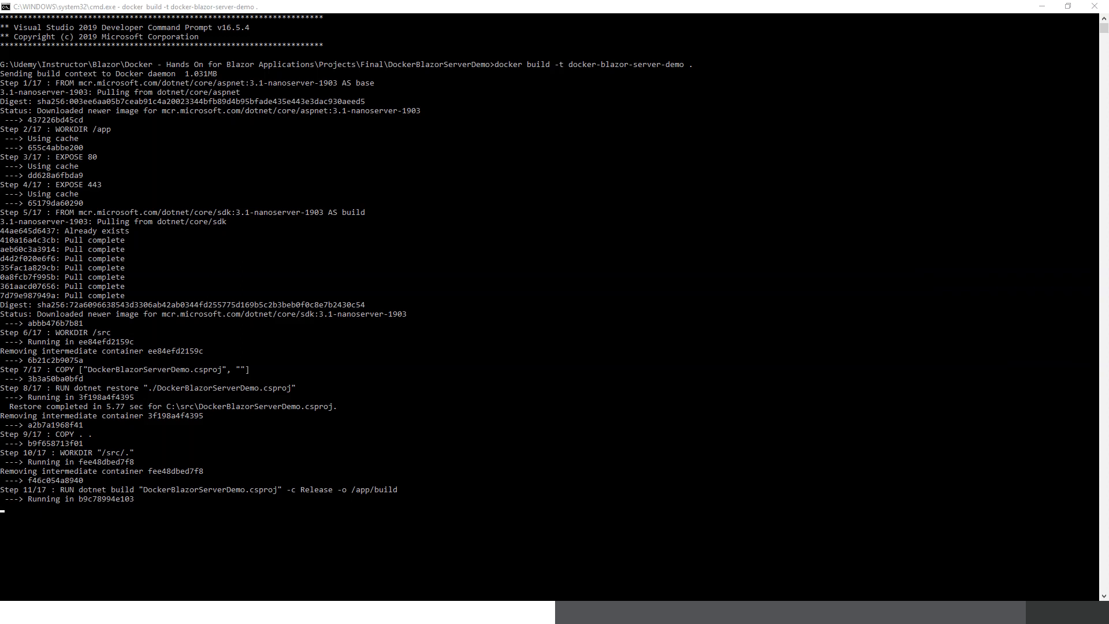
pyautogui.moveTo(17, 438)
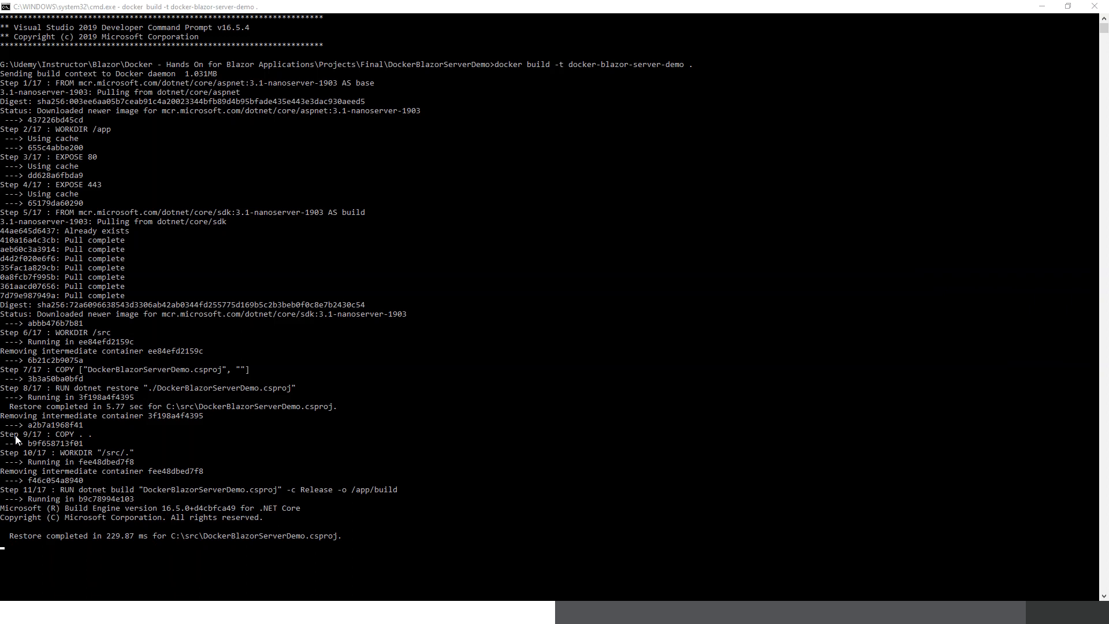
pyautogui.moveTo(42, 421)
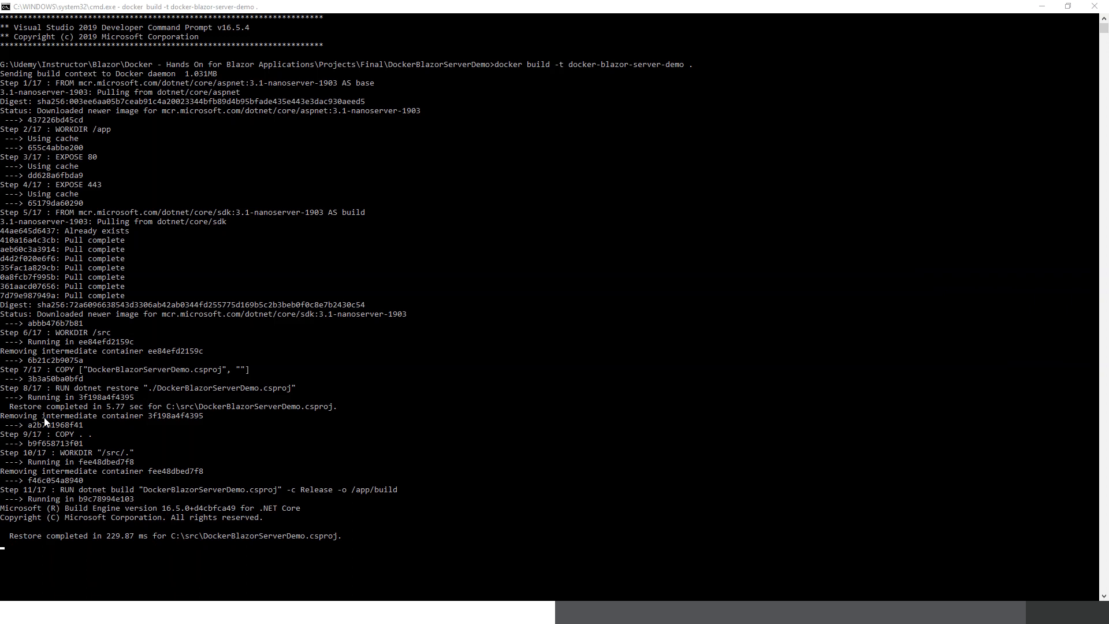
pyautogui.moveTo(45, 422)
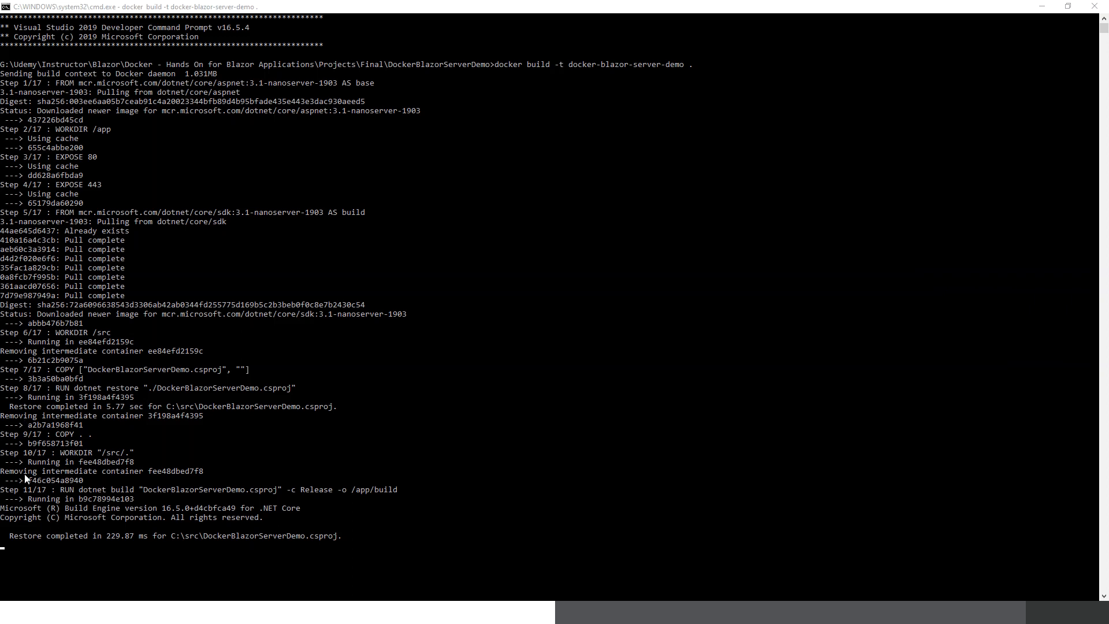
pyautogui.moveTo(97, 475)
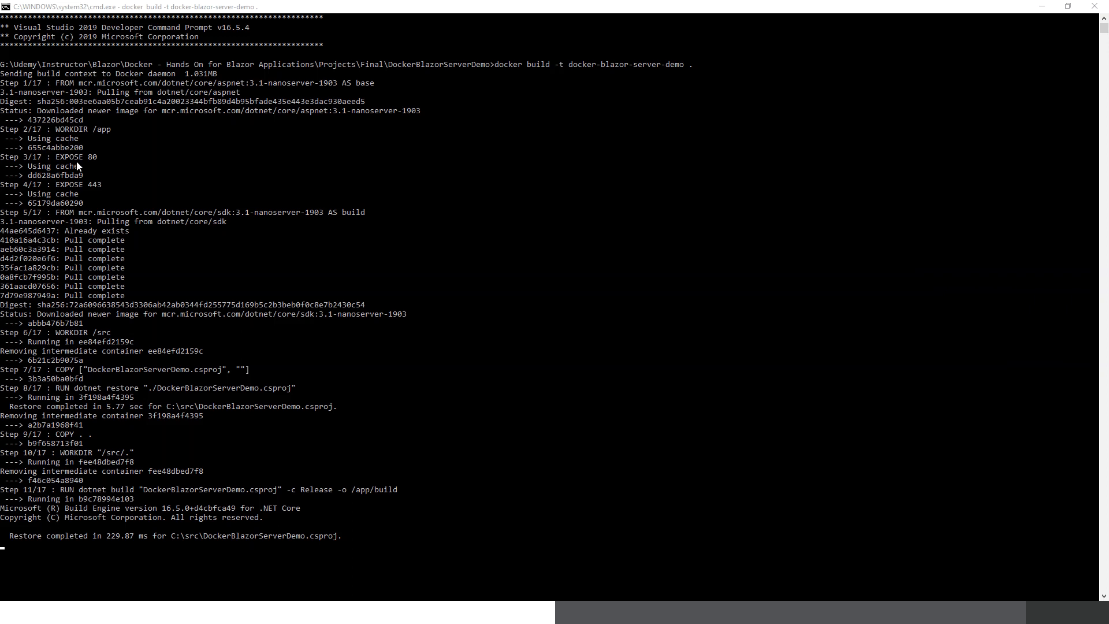
pyautogui.moveTo(109, 185)
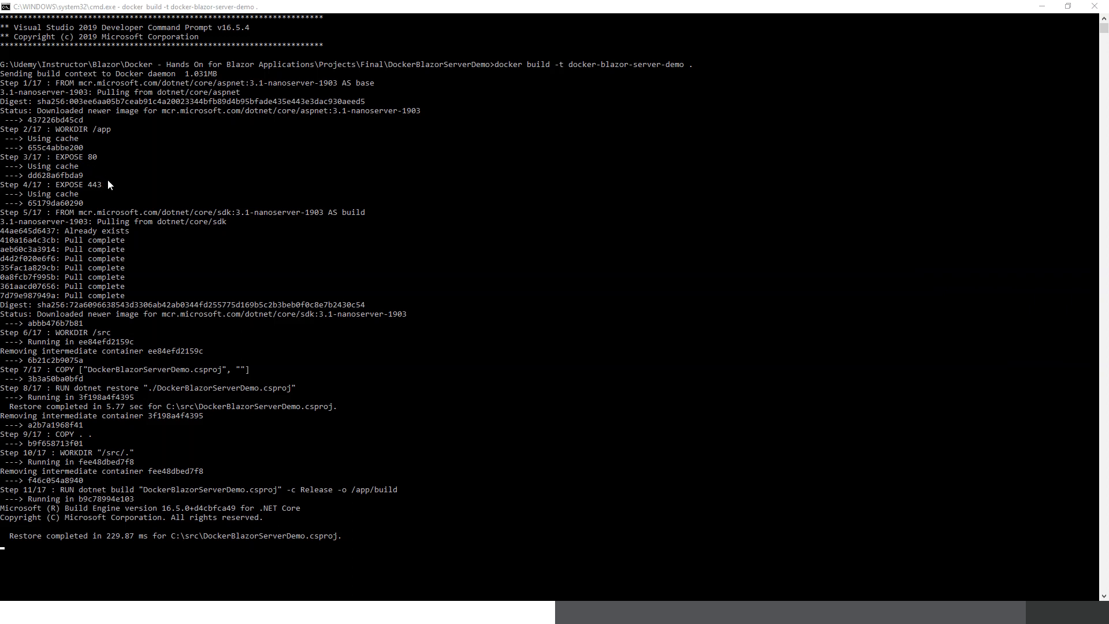
pyautogui.moveTo(85, 266)
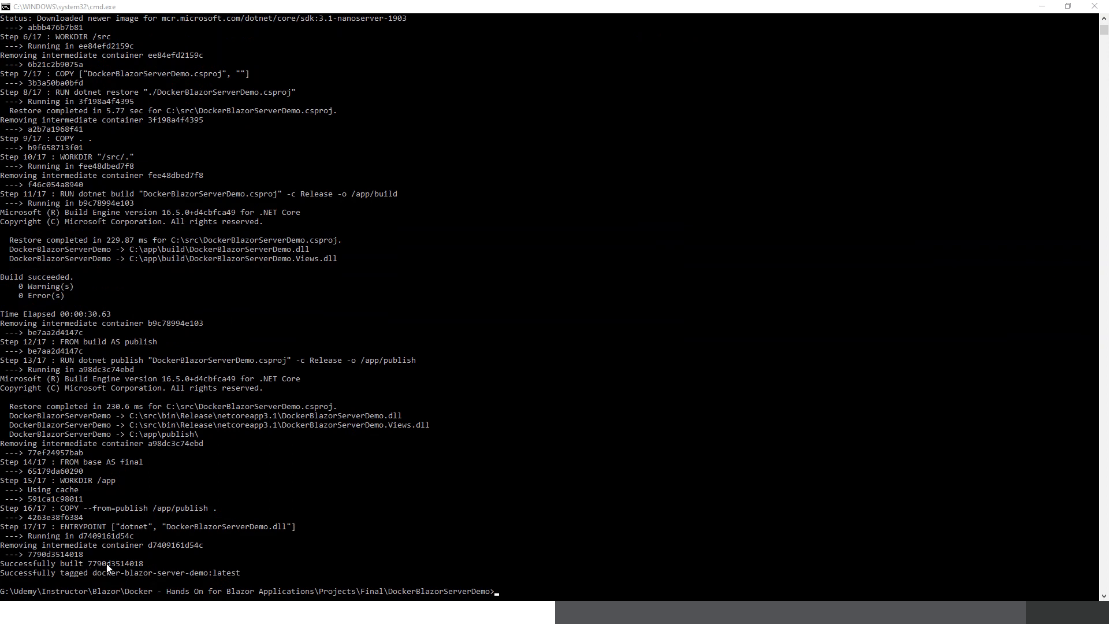
pyautogui.moveTo(118, 578)
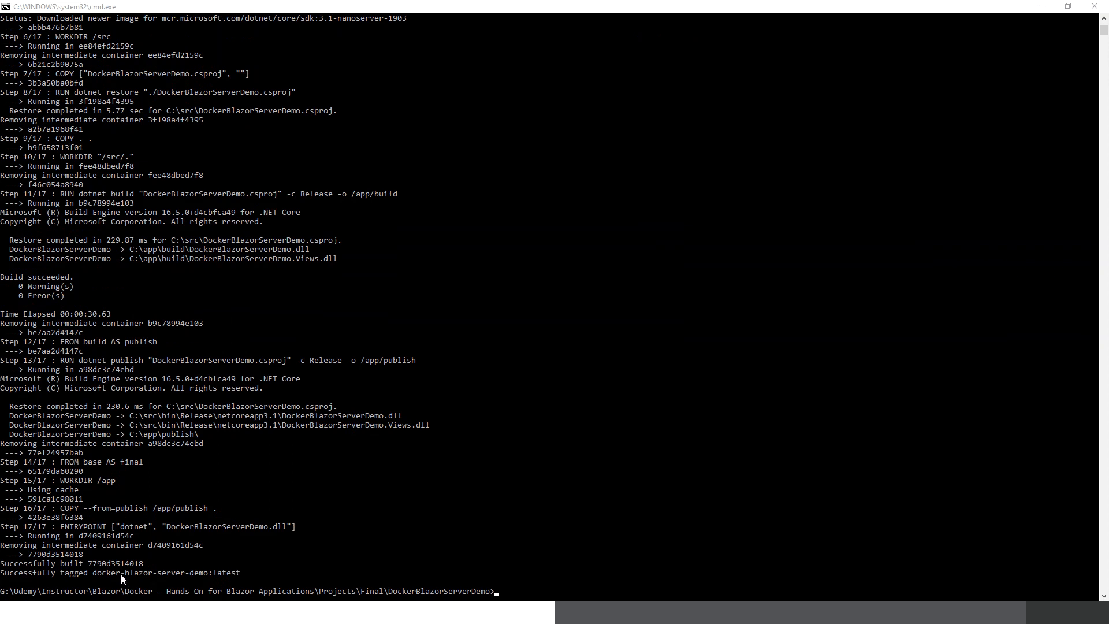
pyautogui.moveTo(206, 582)
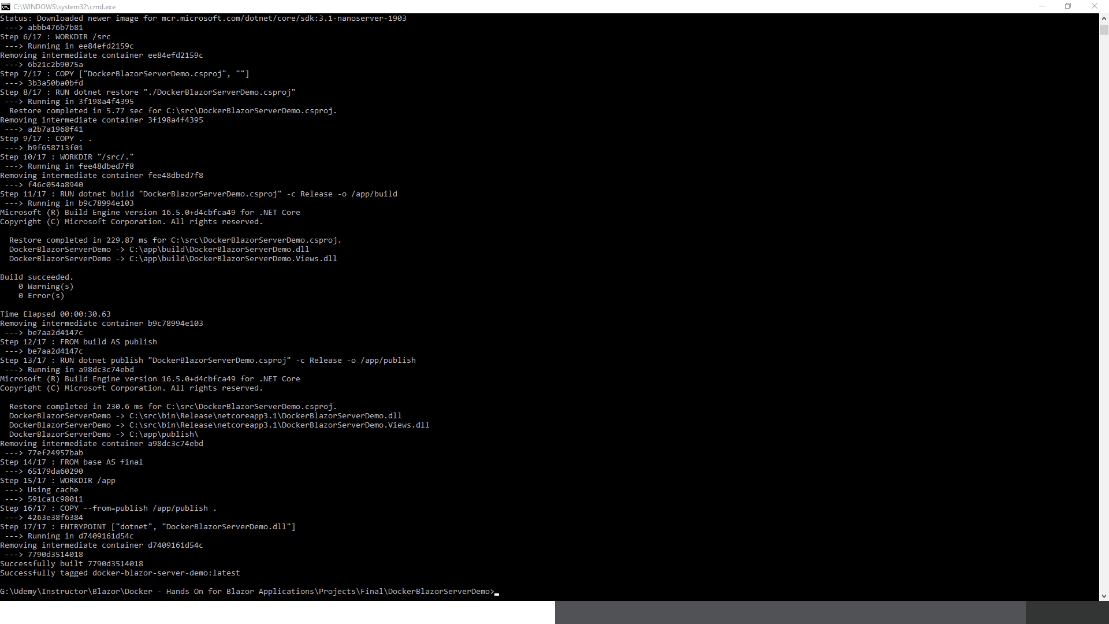
pyautogui.moveTo(506, 600)
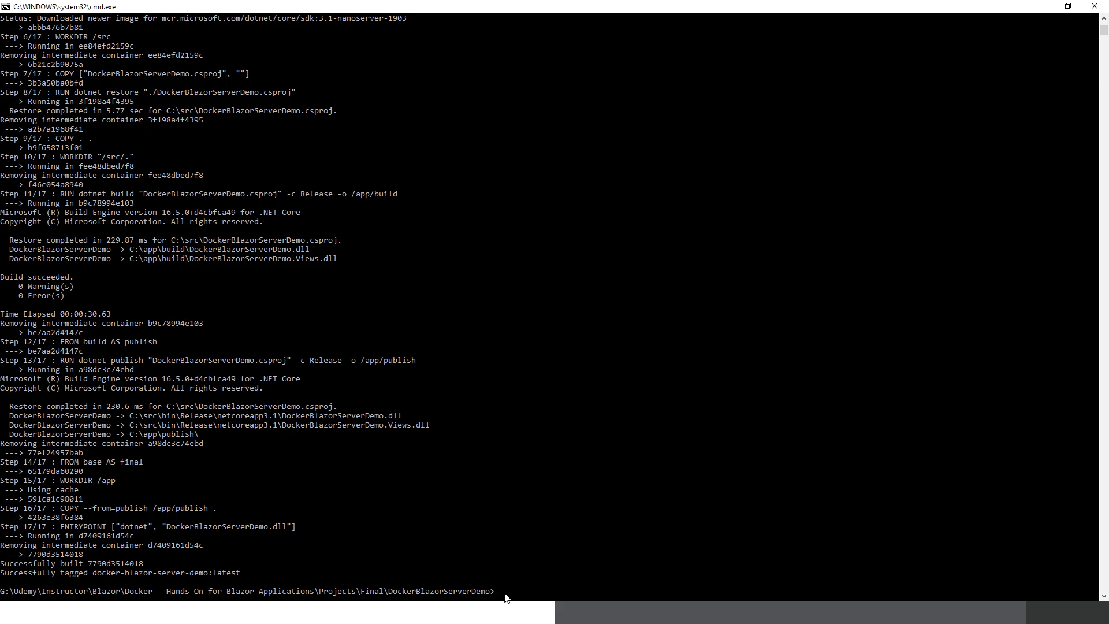
# Step: Rerun docker build -t docker-blazor-server-demo . so all 17 steps finish from cache and tag latest
pyautogui.write('docker build -t docker-blazor-server-demo .')
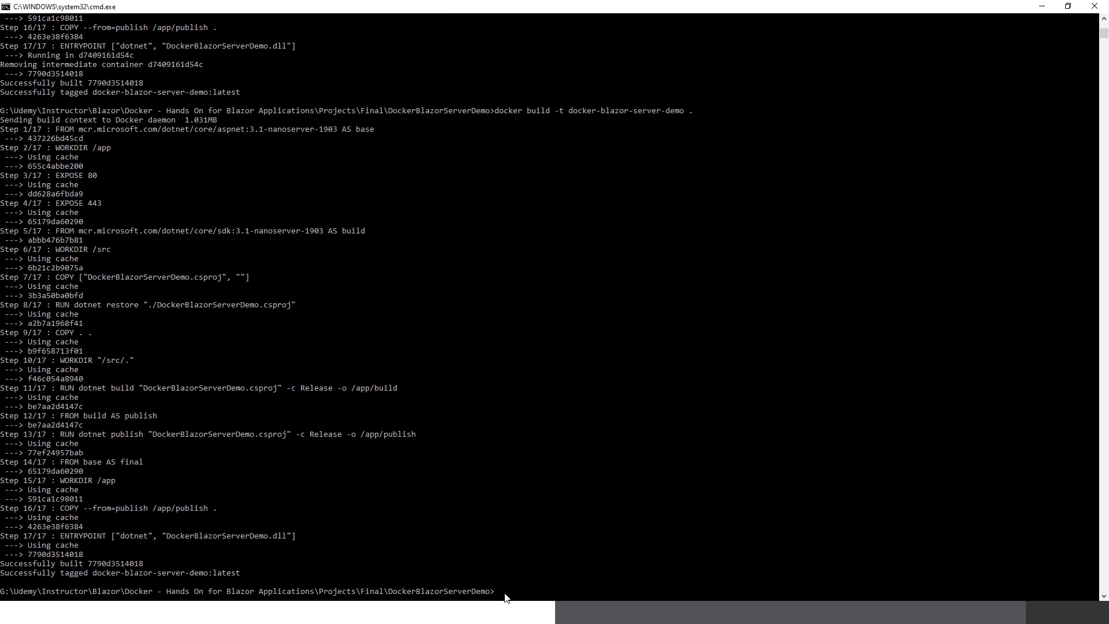
pyautogui.moveTo(72, 180)
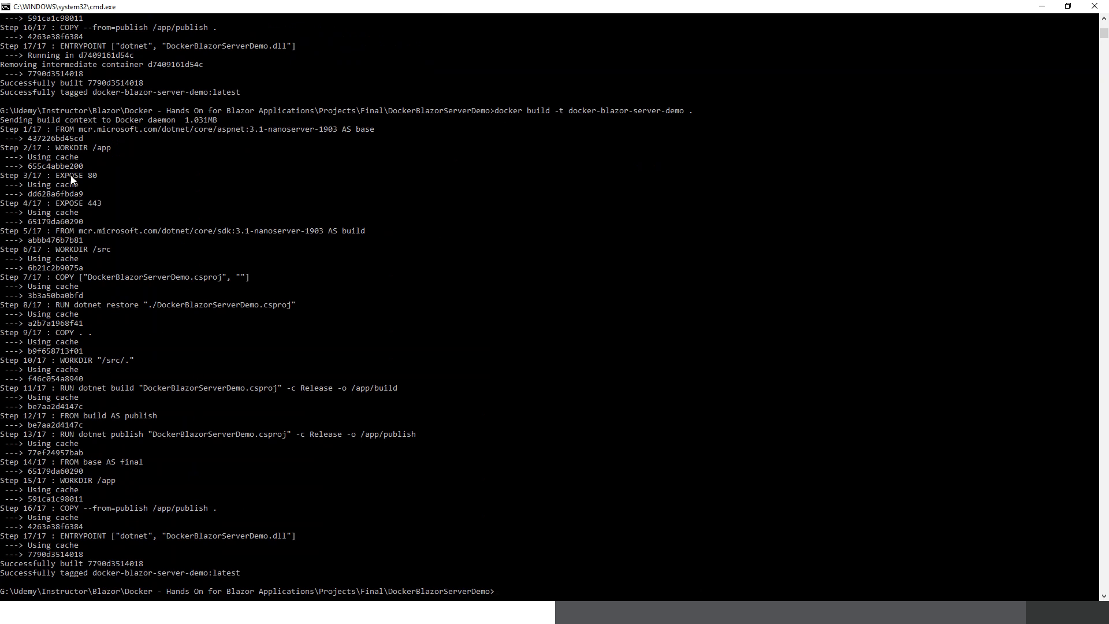
pyautogui.moveTo(69, 272)
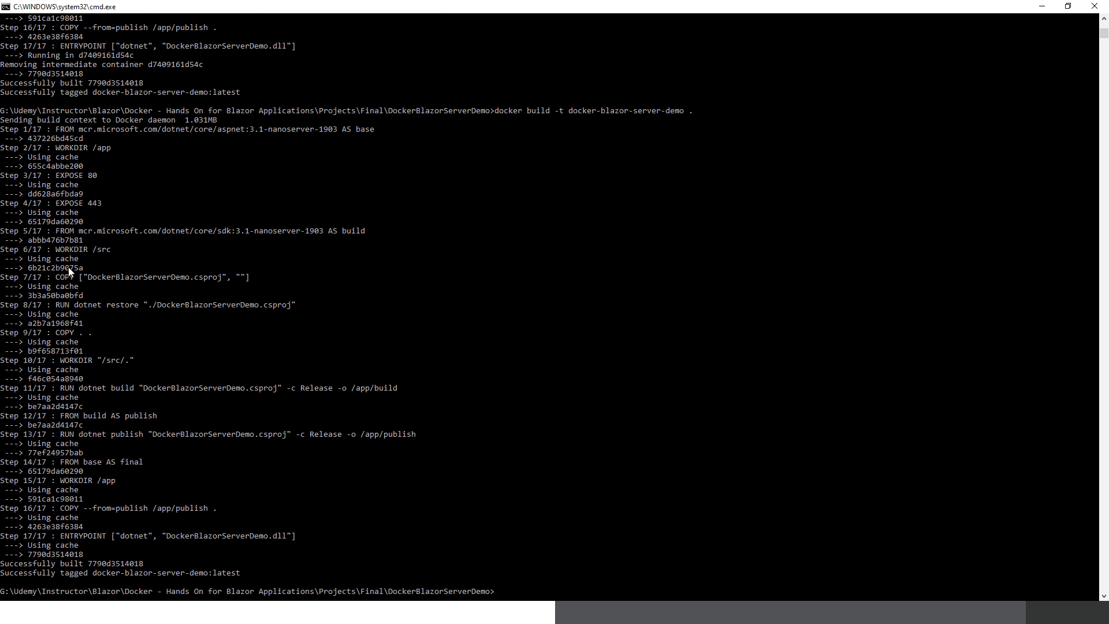
pyautogui.moveTo(82, 462)
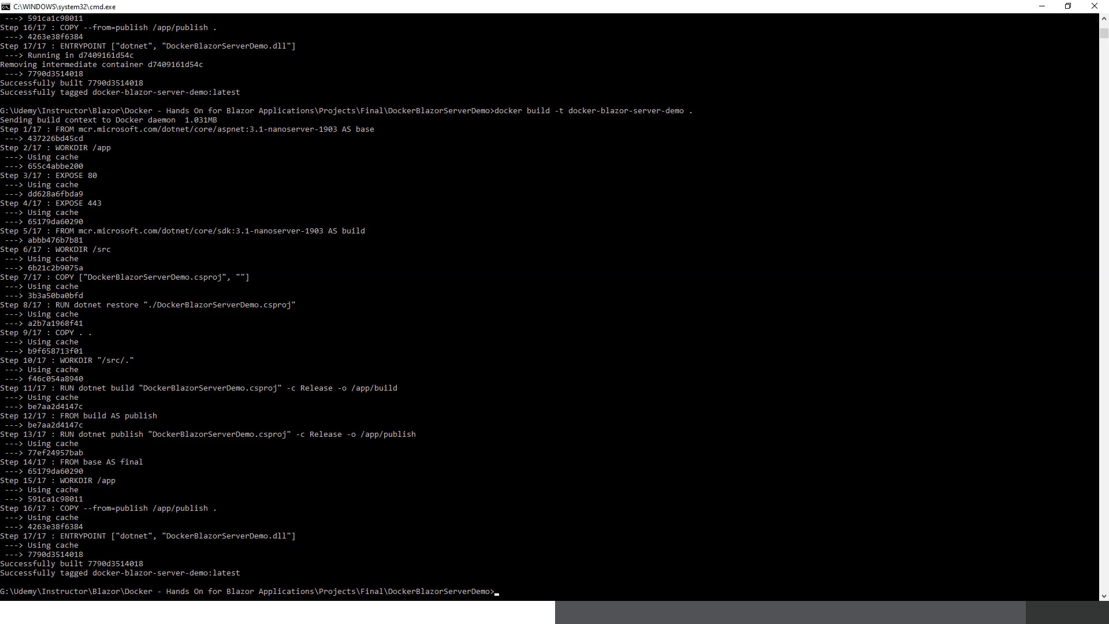
pyautogui.moveTo(81, 519)
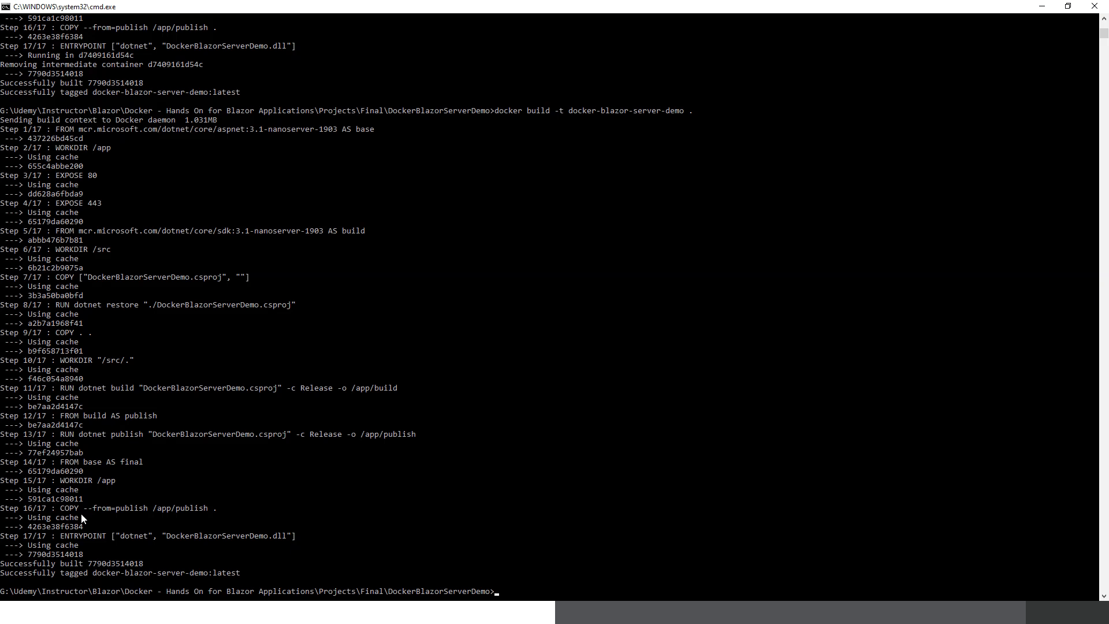
pyautogui.moveTo(67, 511)
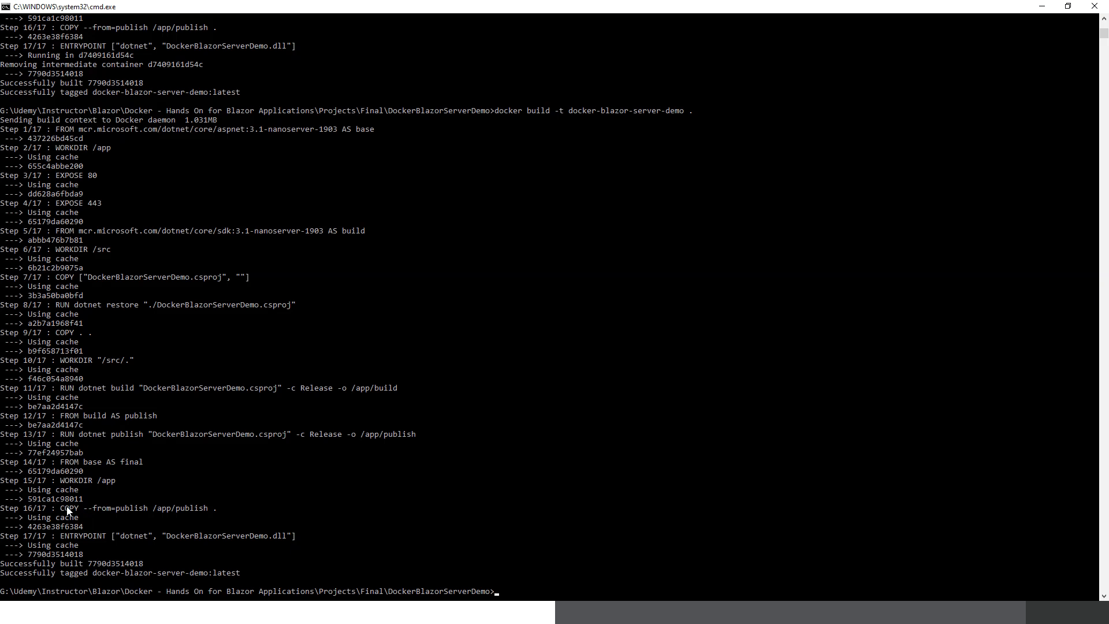
# Step: Enter docker run -p 8080:80 to map host port 8080 to container port 80
pyautogui.write('doc')
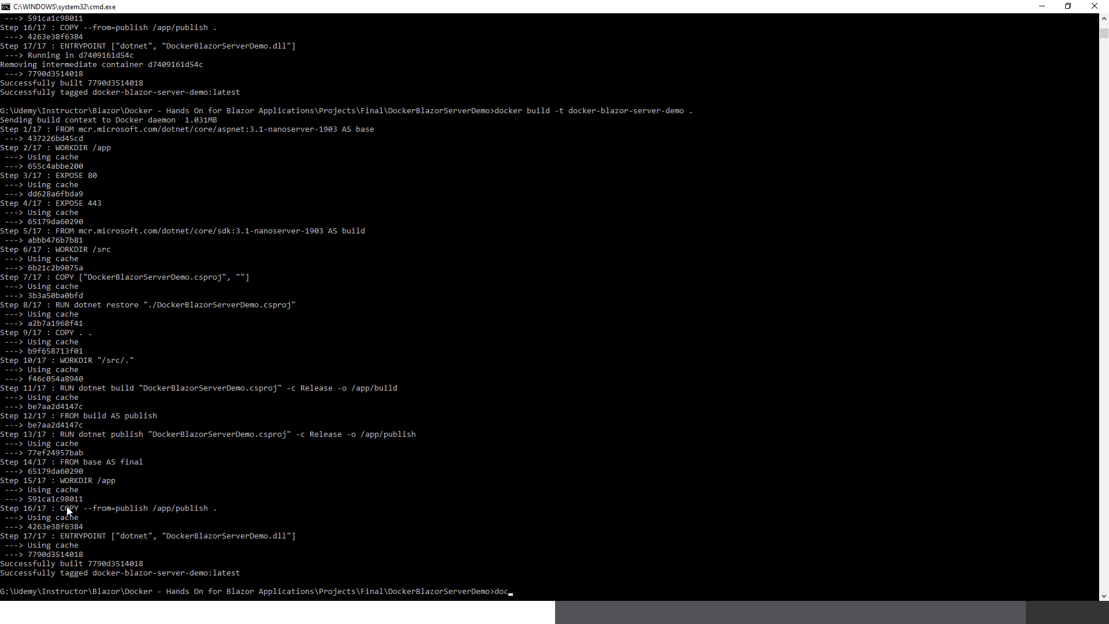
pyautogui.write('er r')
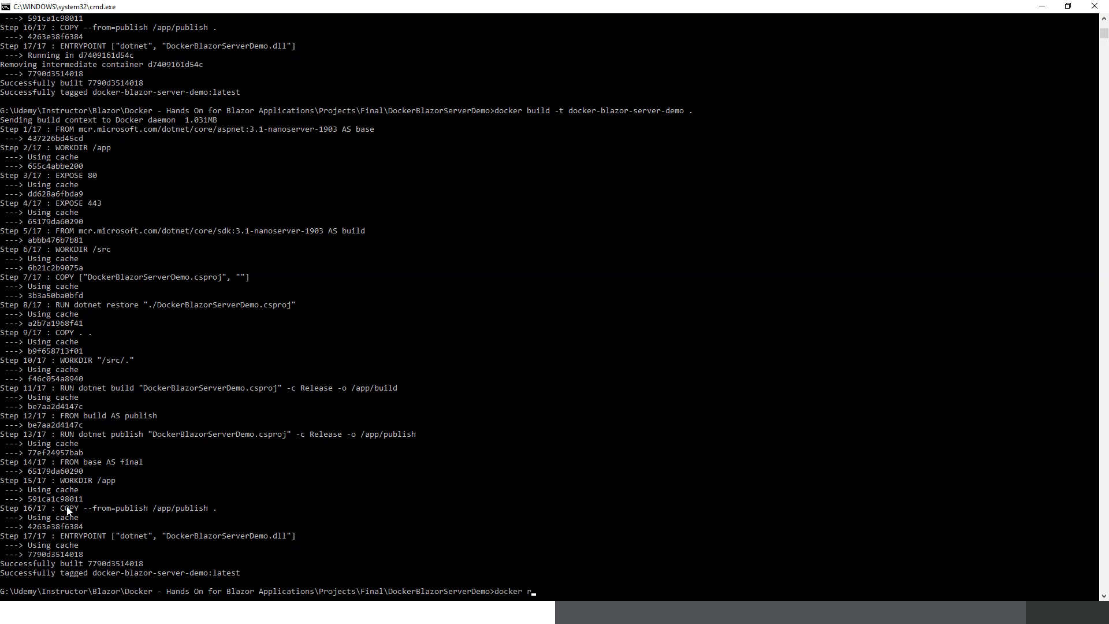
pyautogui.write('un')
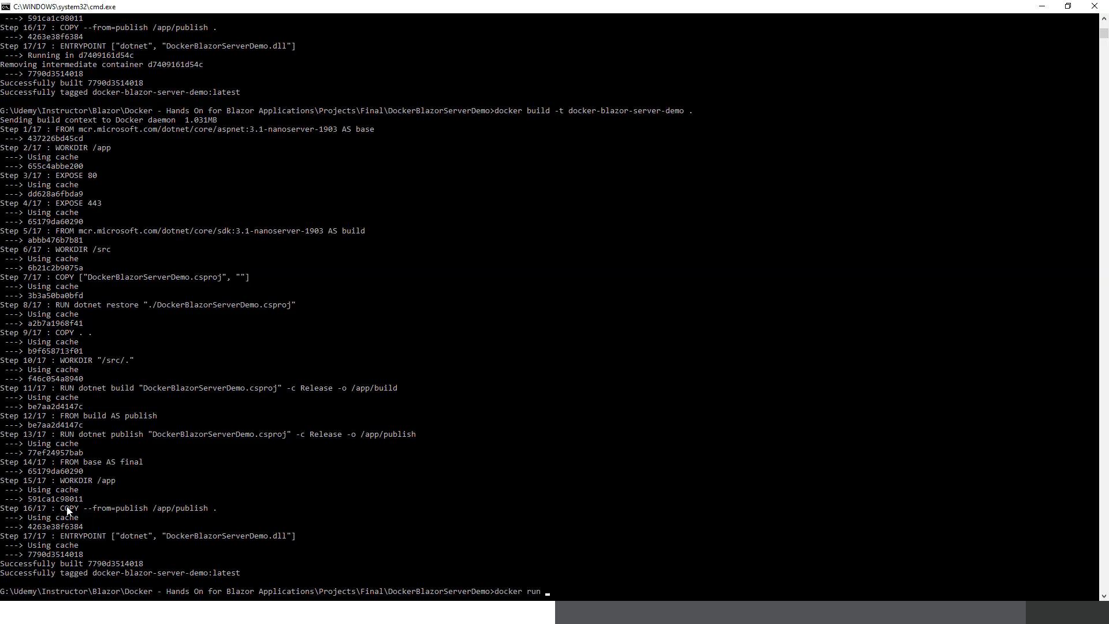
pyautogui.write('-p')
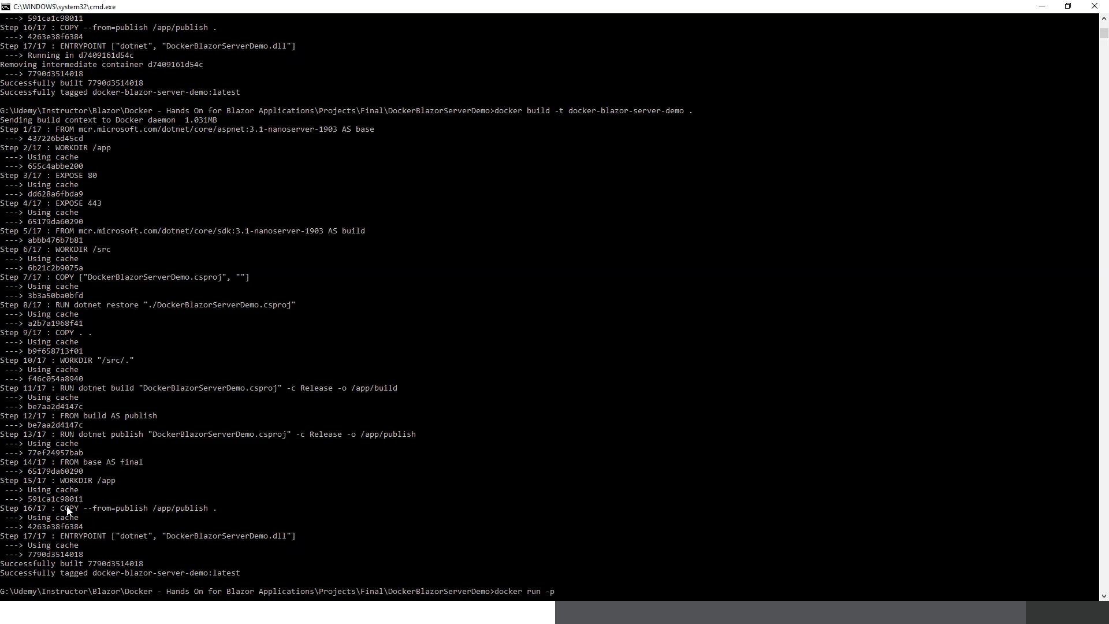
pyautogui.write('8080')
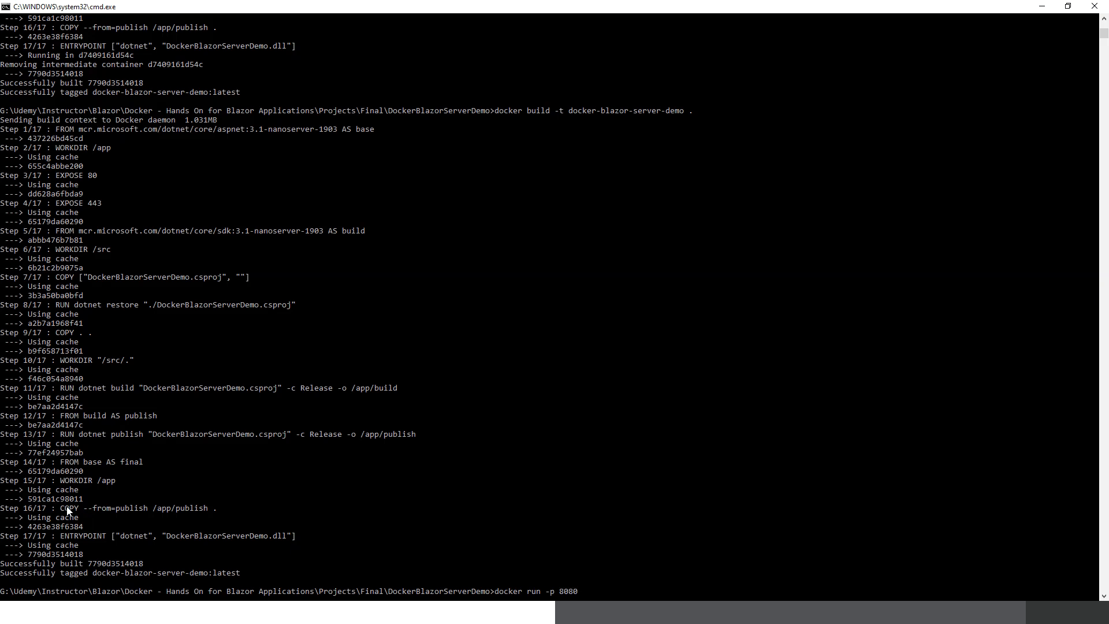
pyautogui.write(':')
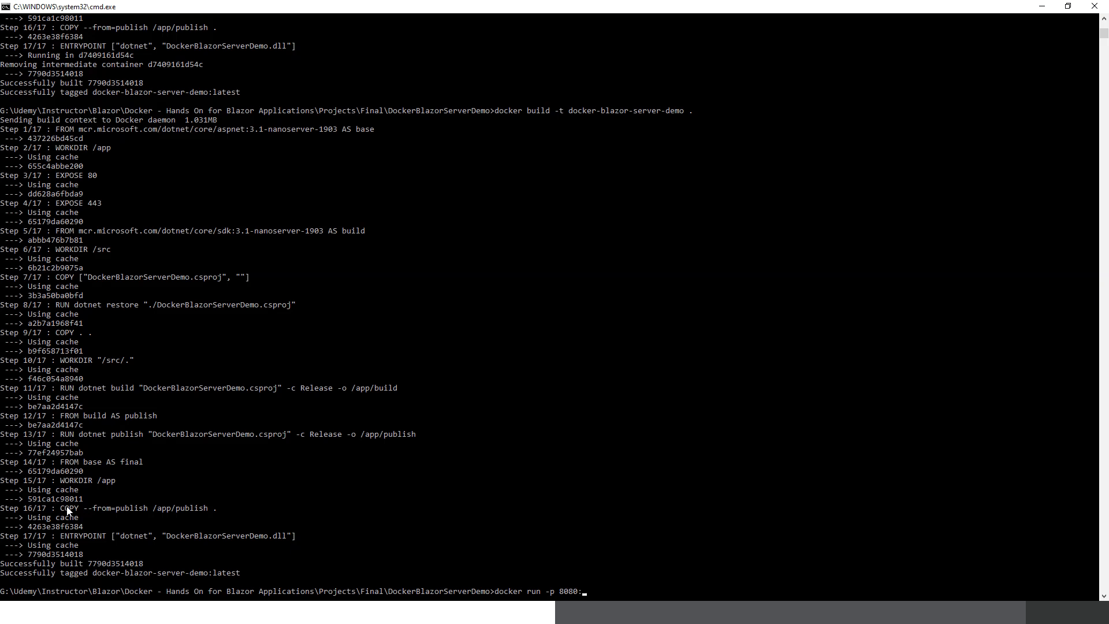
pyautogui.write('80')
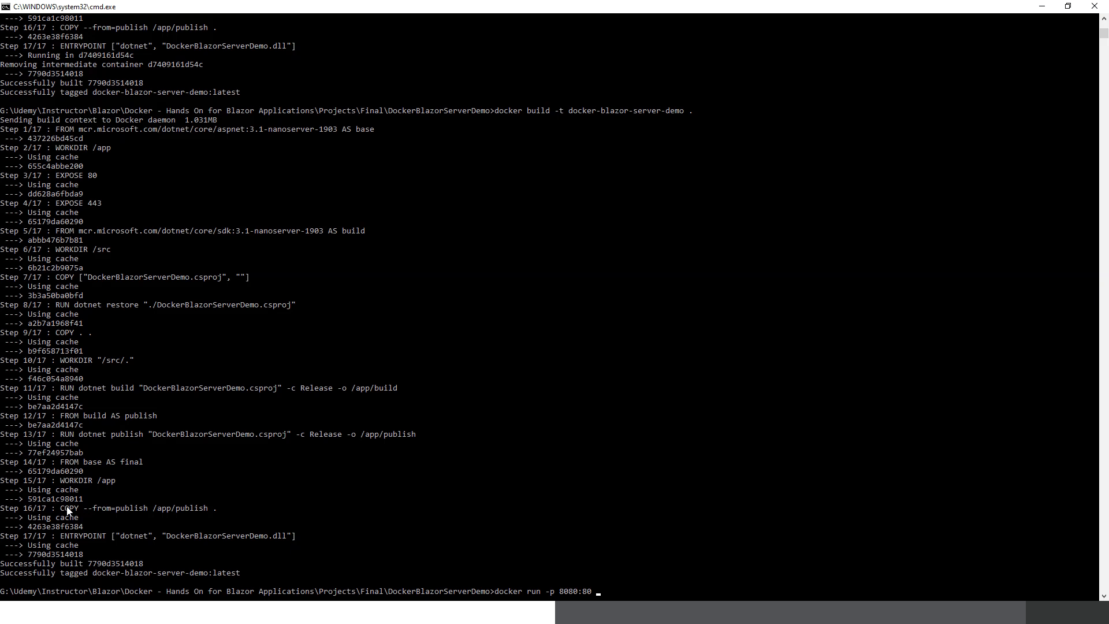
# Step: Correct the mistyped image name to docker-blazor-server-demo at the end of the run command
pyautogui.write('blazor')
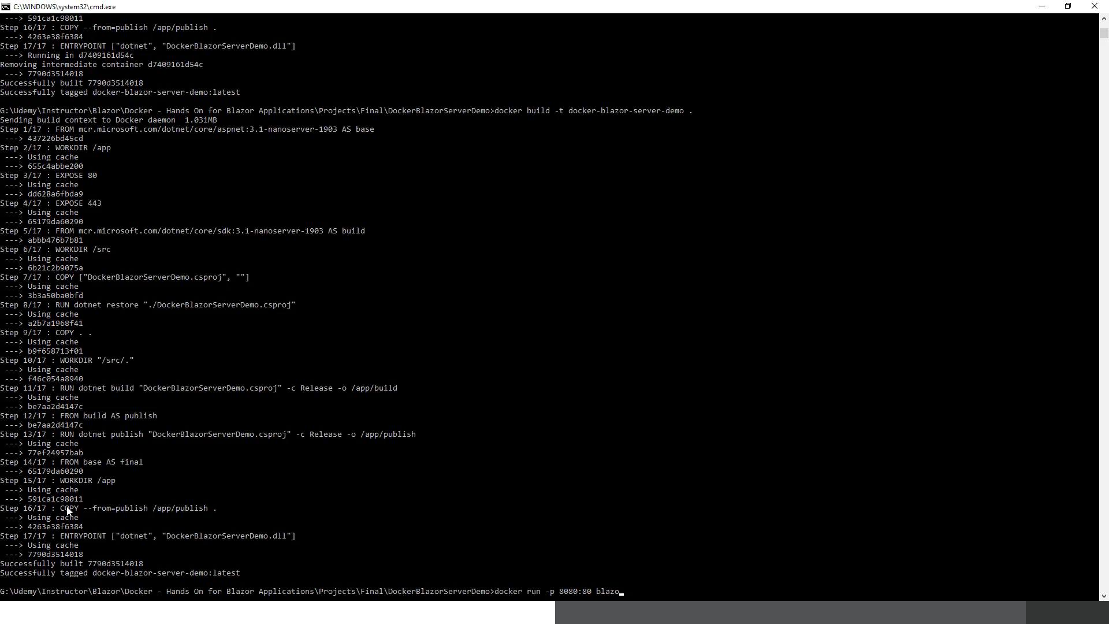
pyautogui.press('backspace')
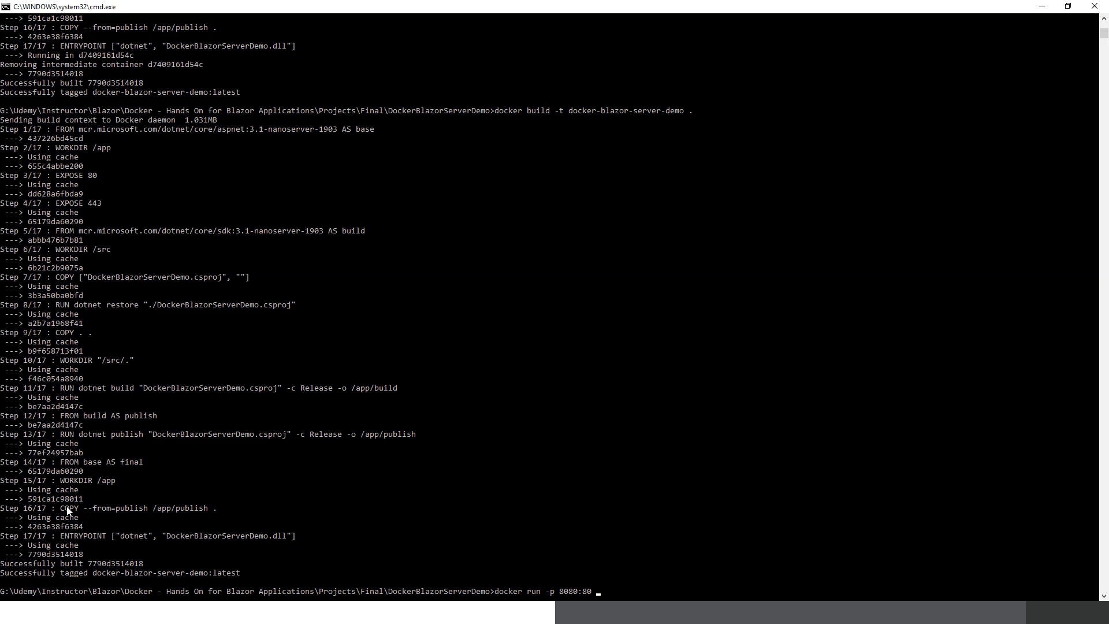
pyautogui.write('docker-blazor-server-')
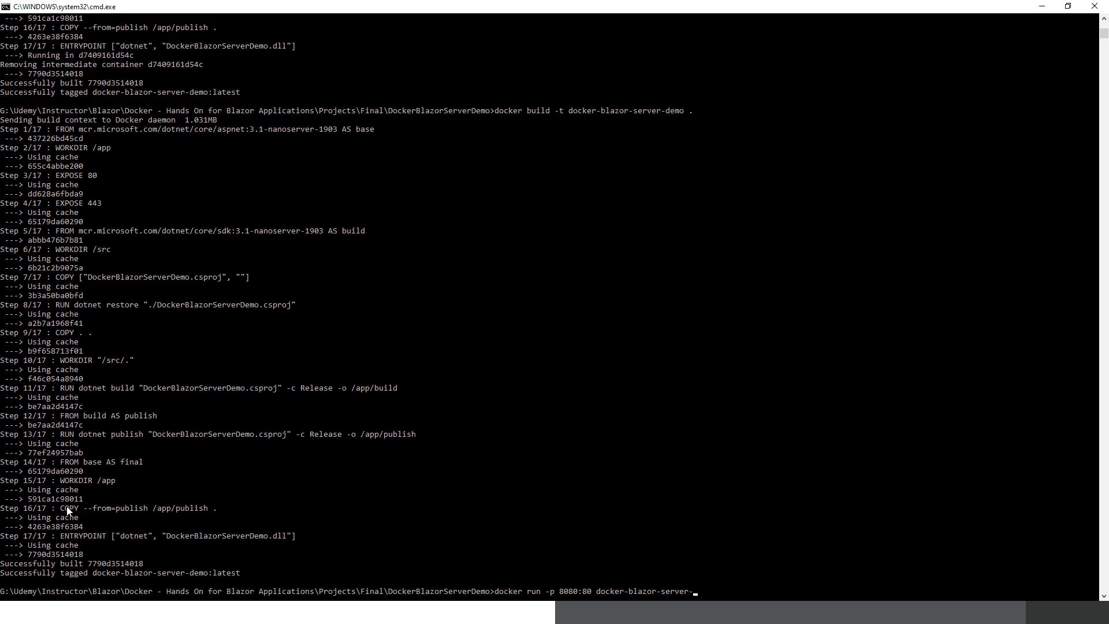
pyautogui.write('demo')
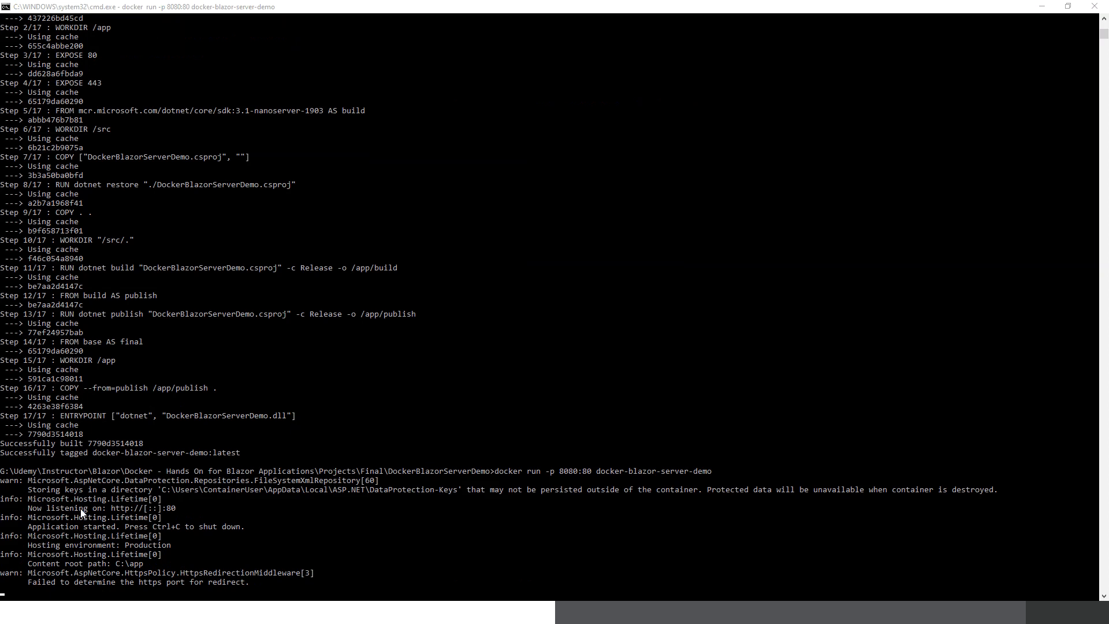
pyautogui.moveTo(142, 516)
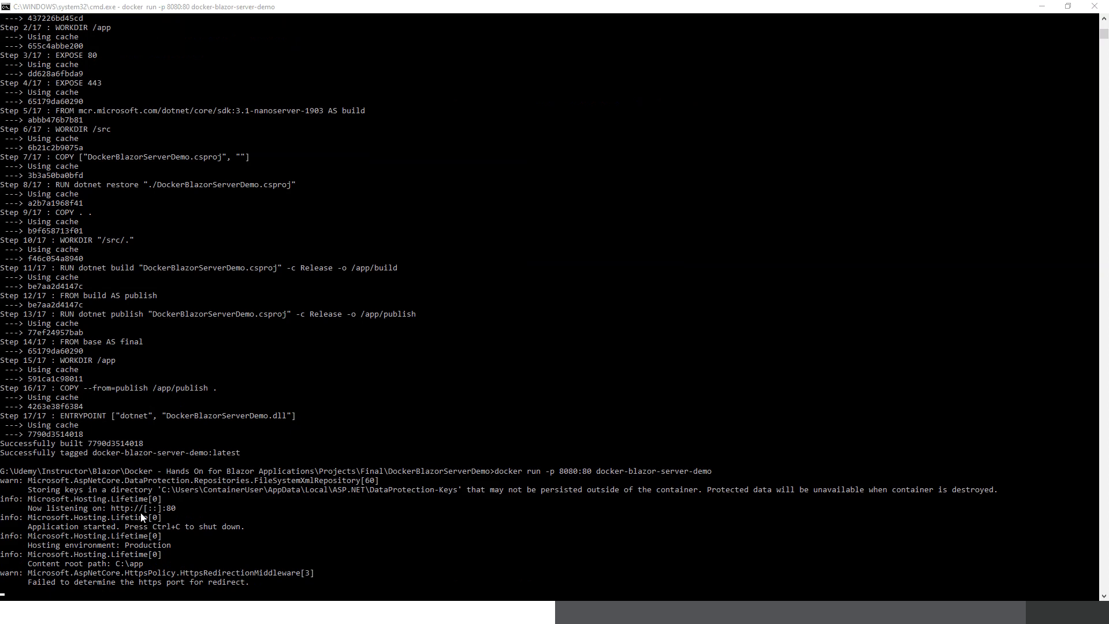
pyautogui.moveTo(160, 515)
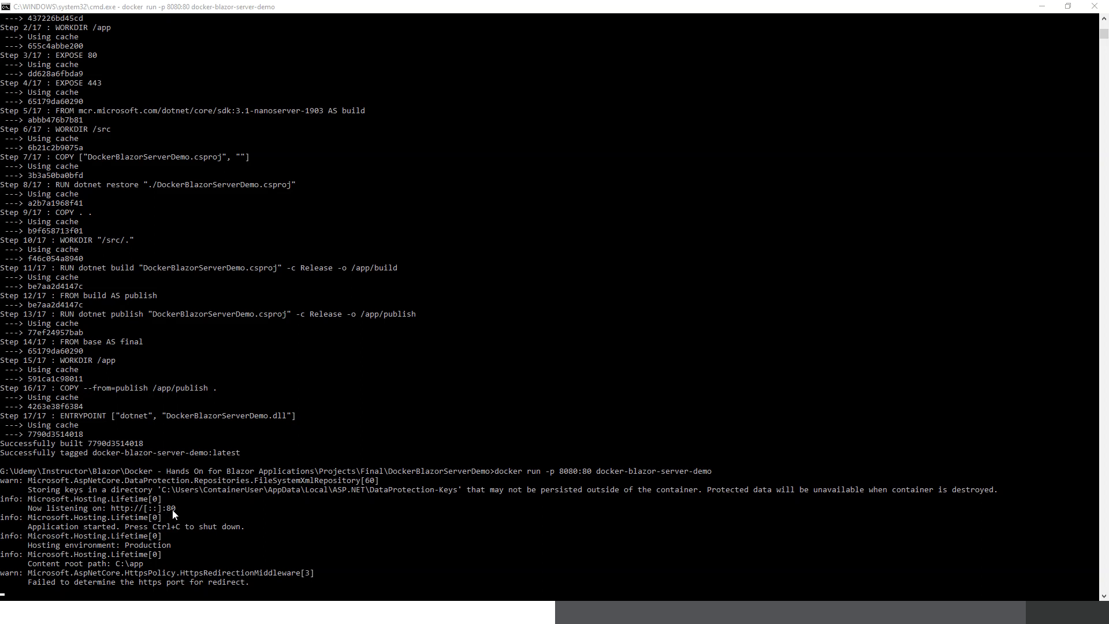
pyautogui.moveTo(161, 519)
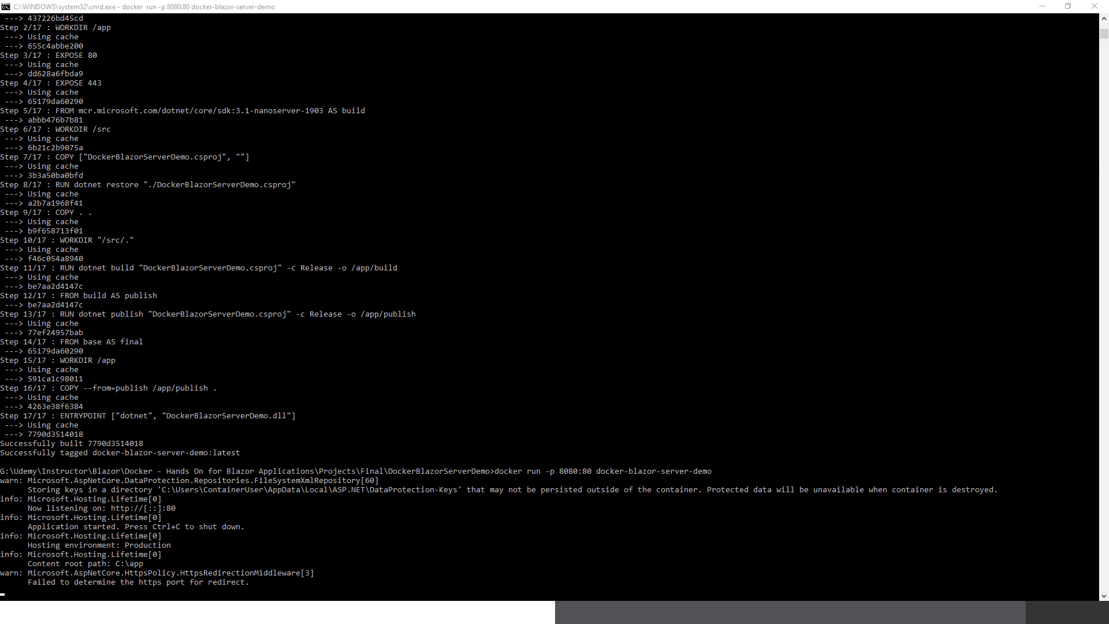
pyautogui.moveTo(241, 503)
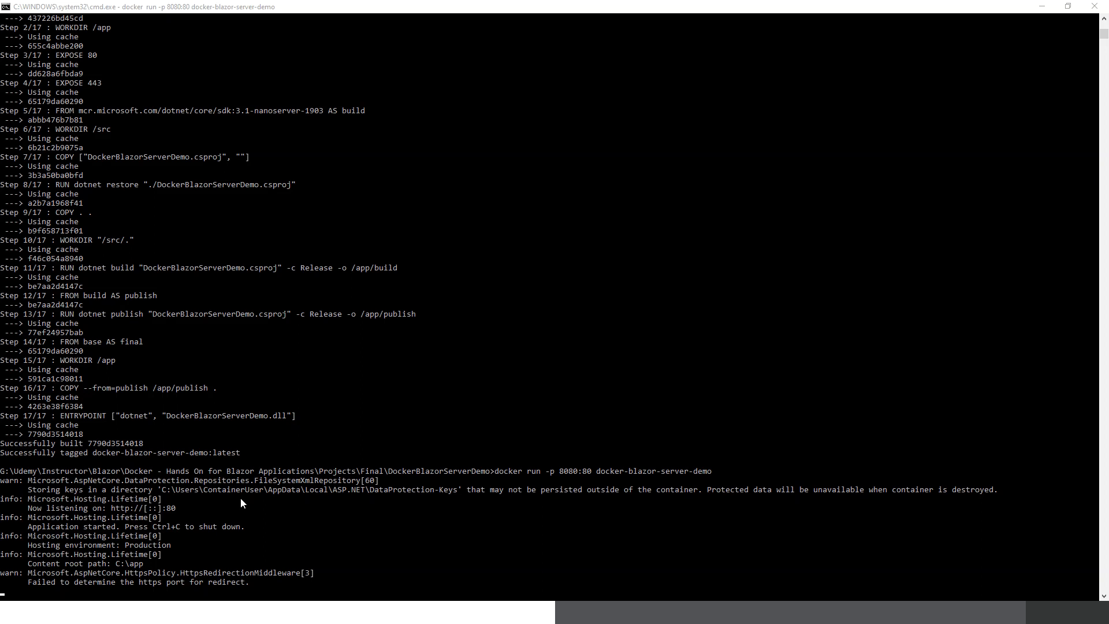
# Step: Scroll the startup log showing the container listening on port 80 in Production
pyautogui.scroll(-3)
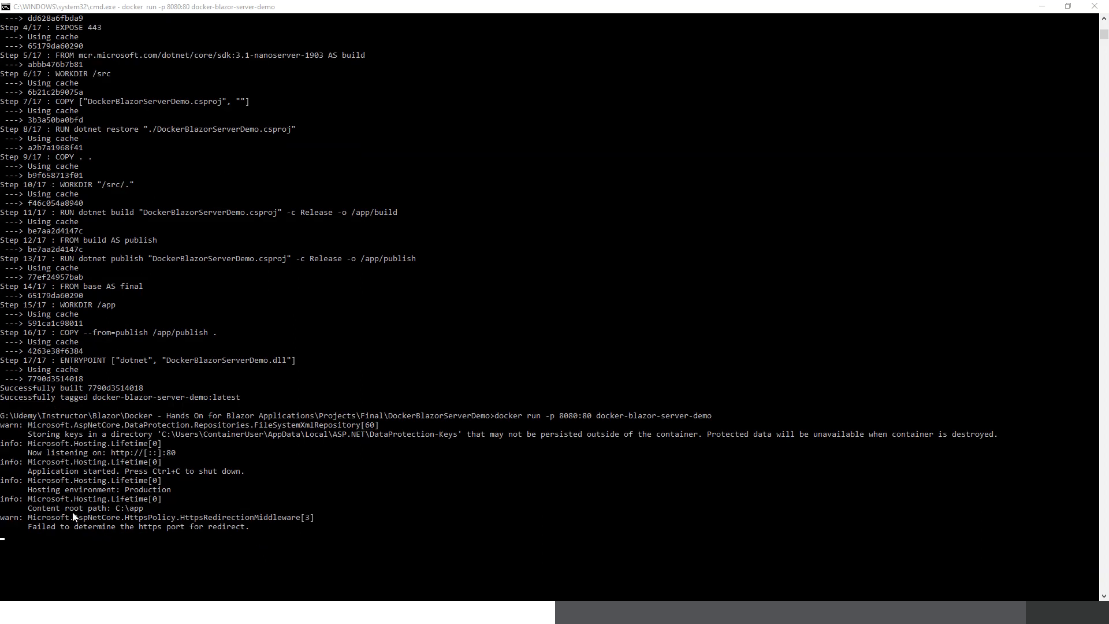
pyautogui.moveTo(75, 517)
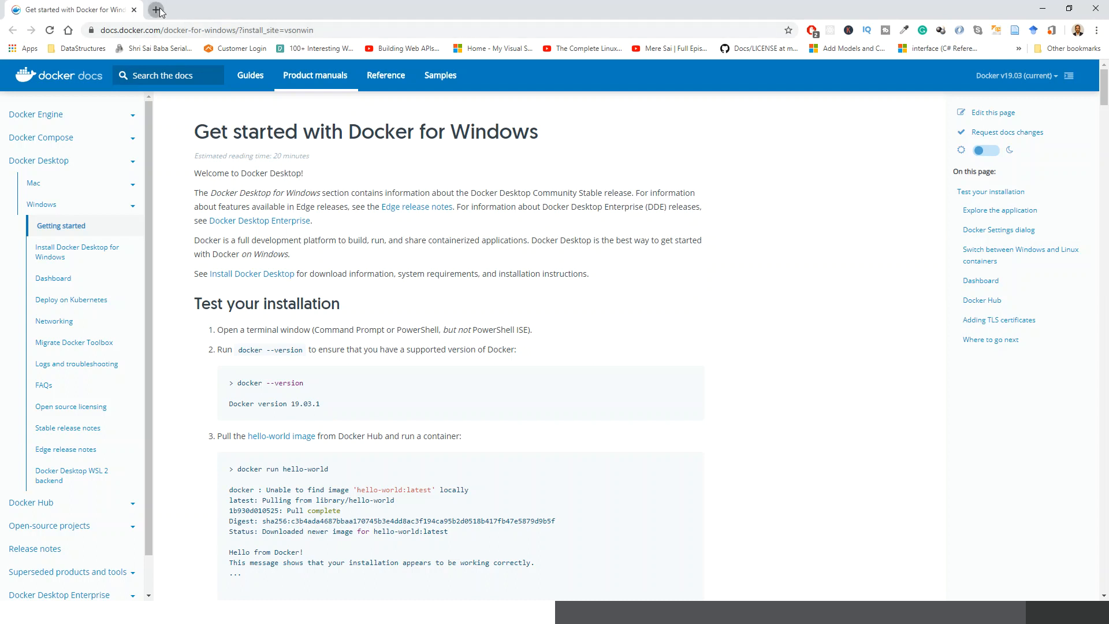
# Step: Load localhost:8080 in a new Chrome tab to show the app's Hello, world! page
pyautogui.click(156, 10)
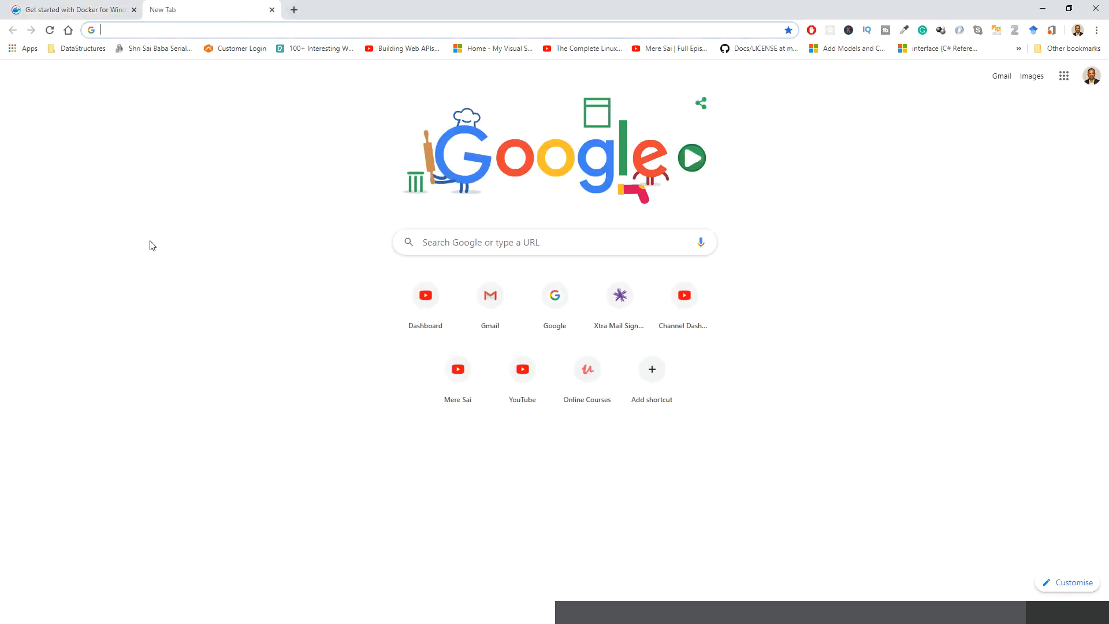
pyautogui.write('htt')
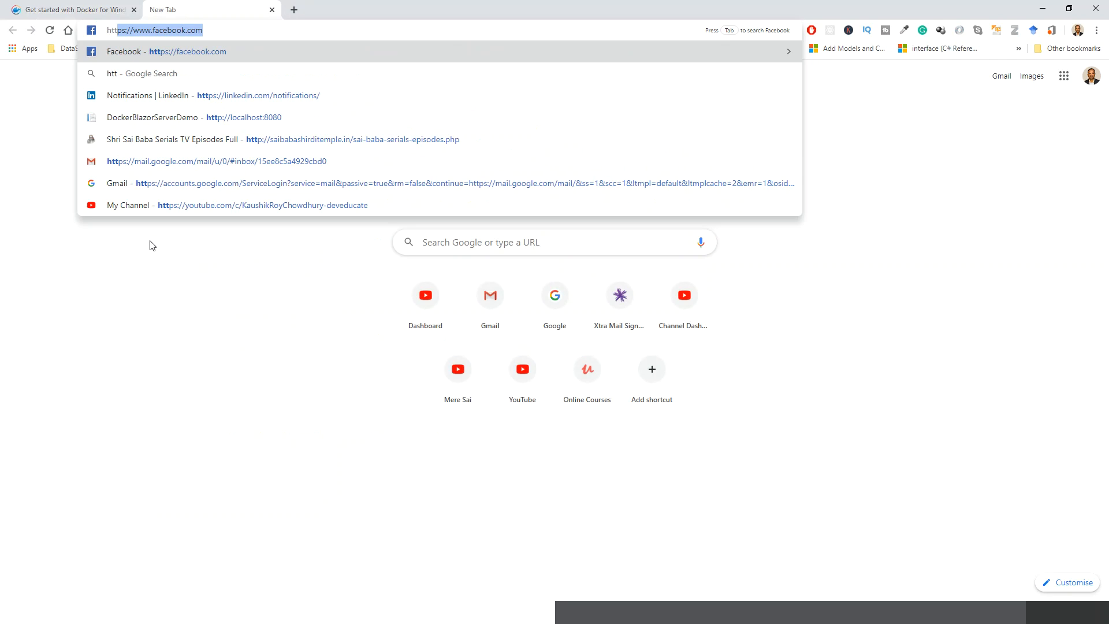
pyautogui.moveTo(241, 119)
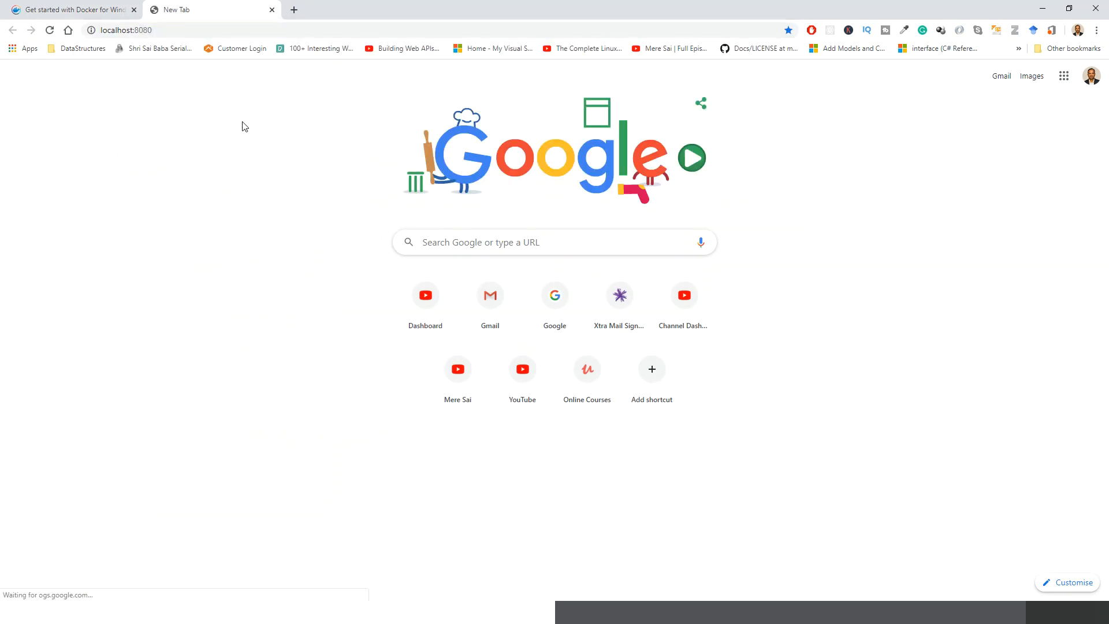
pyautogui.press('Return')
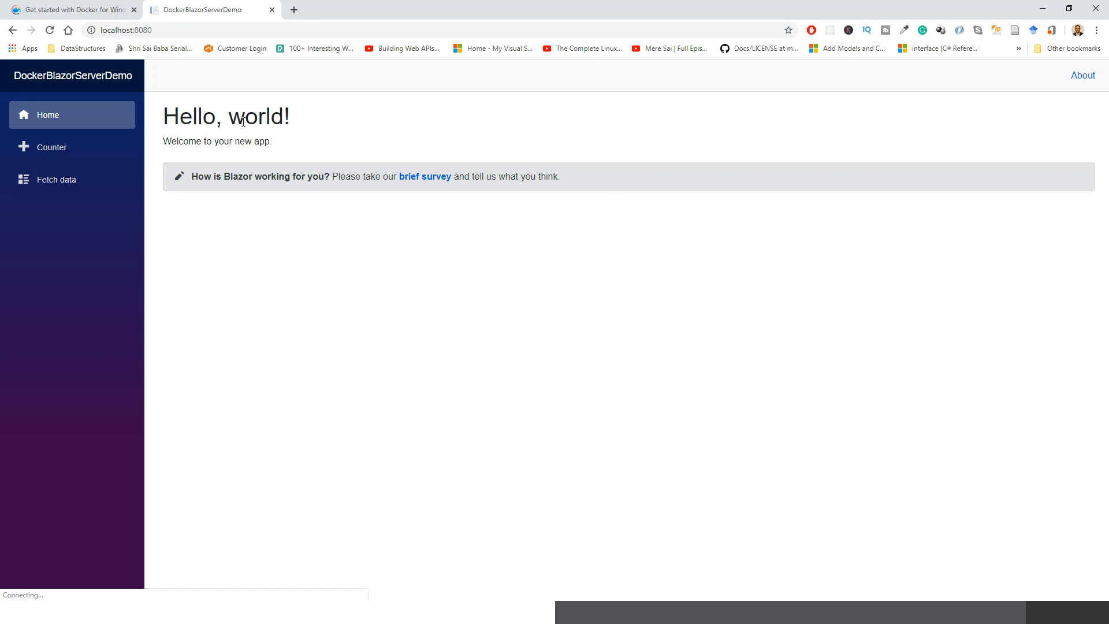
pyautogui.moveTo(552, 133)
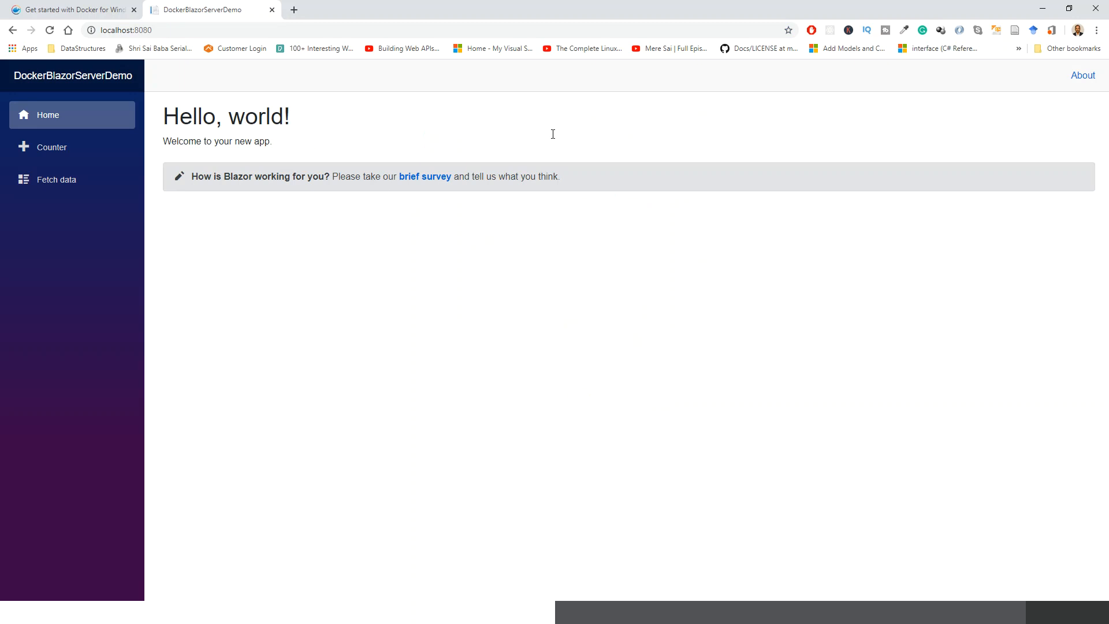